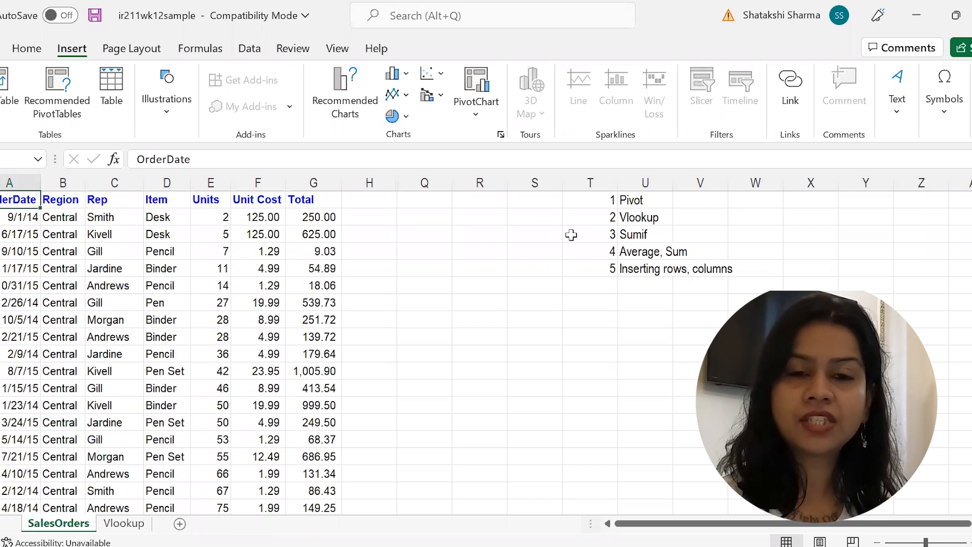
Step: Point out the topic list: Pivot, Vlookup, Average/Sum, and Inserting rows/columns
left_click_drag(590, 199, 754, 285)
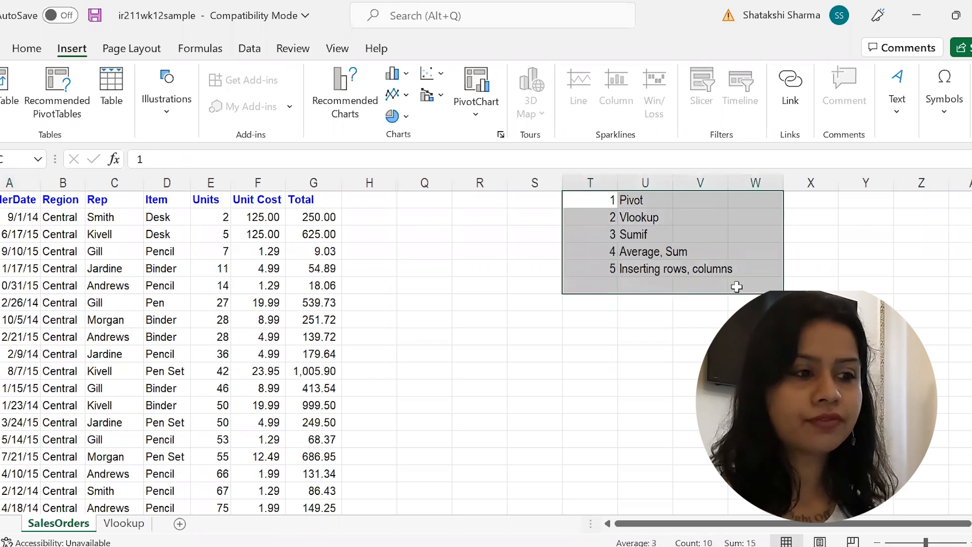
mouse_move(281, 259)
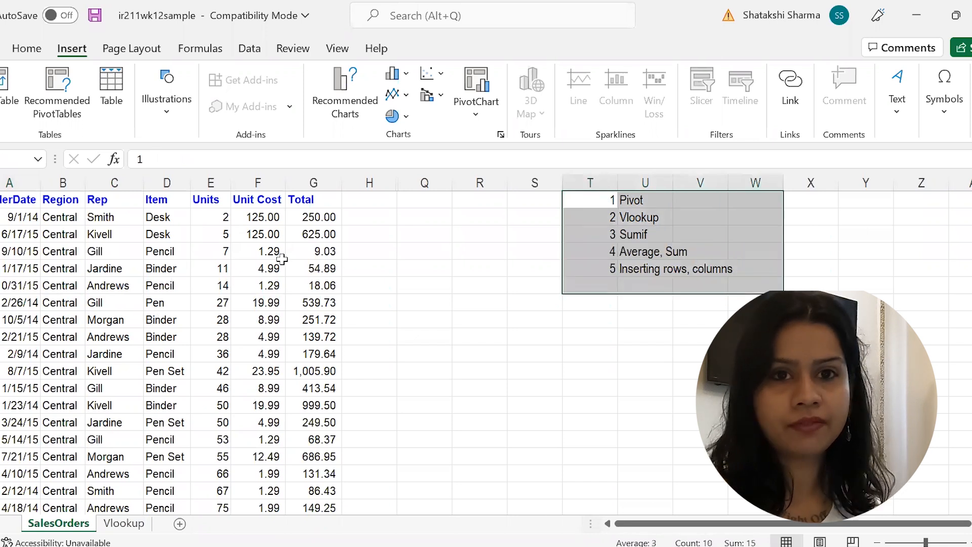
left_click(20, 199)
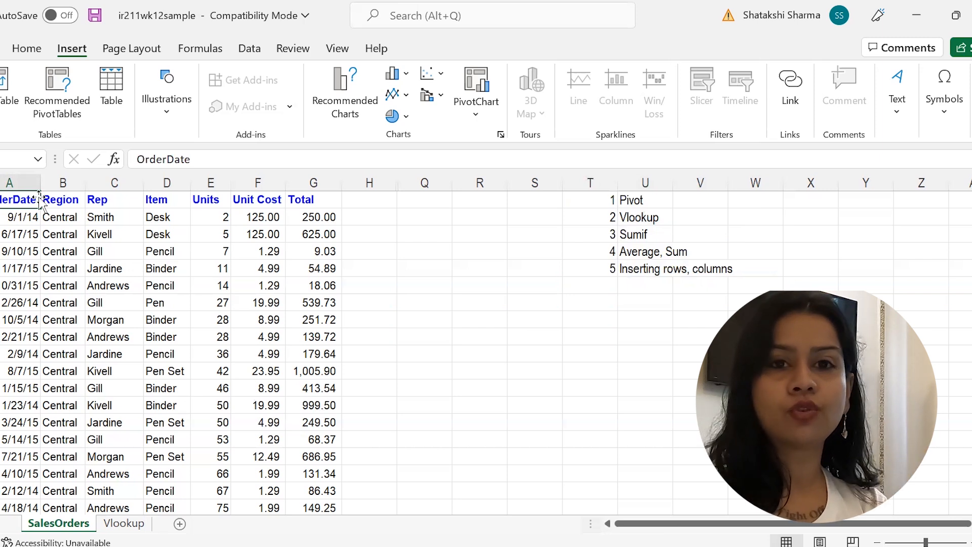
left_click(639, 200)
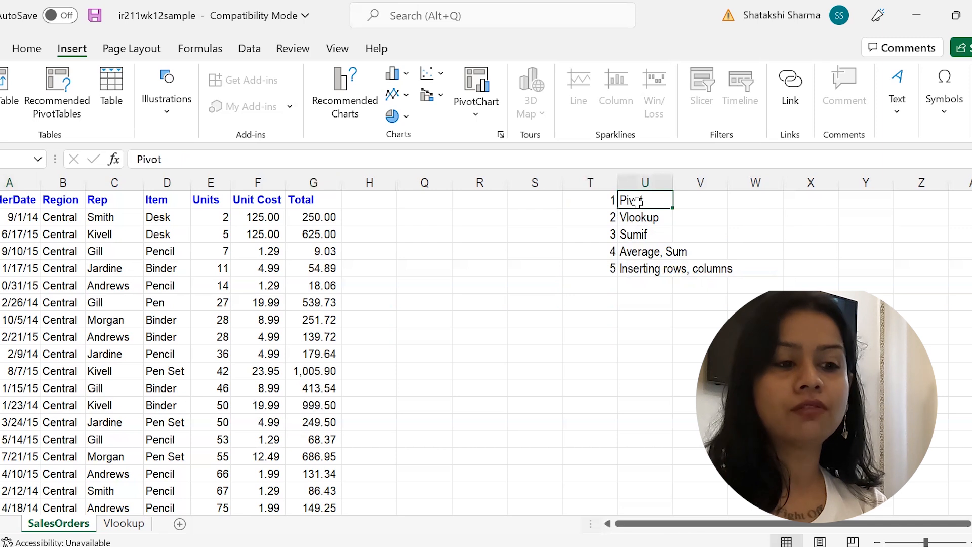
left_click(644, 218)
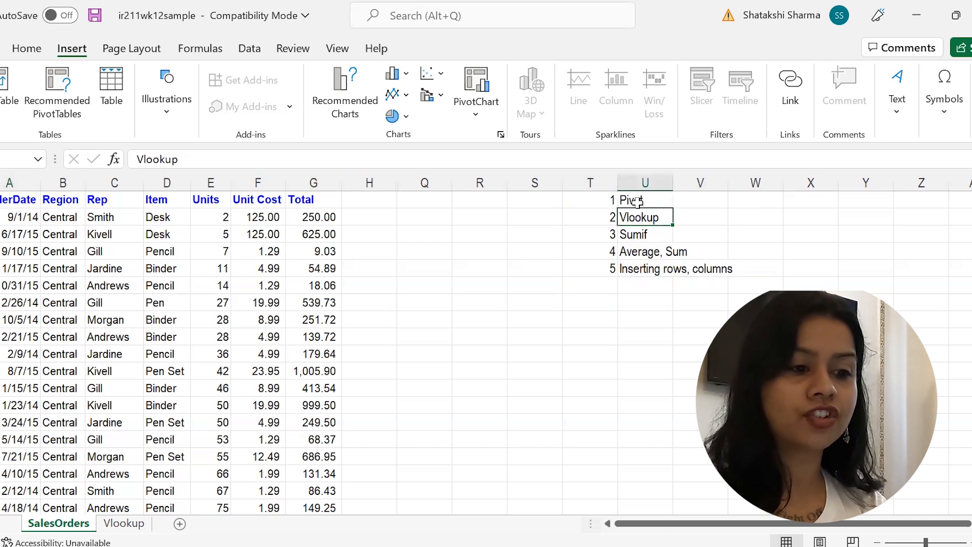
left_click(644, 251)
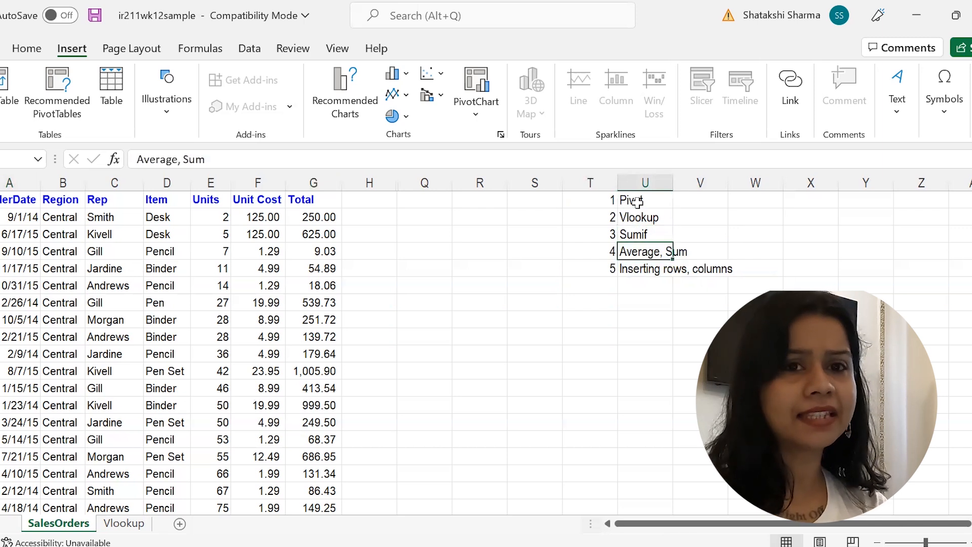
left_click(644, 268)
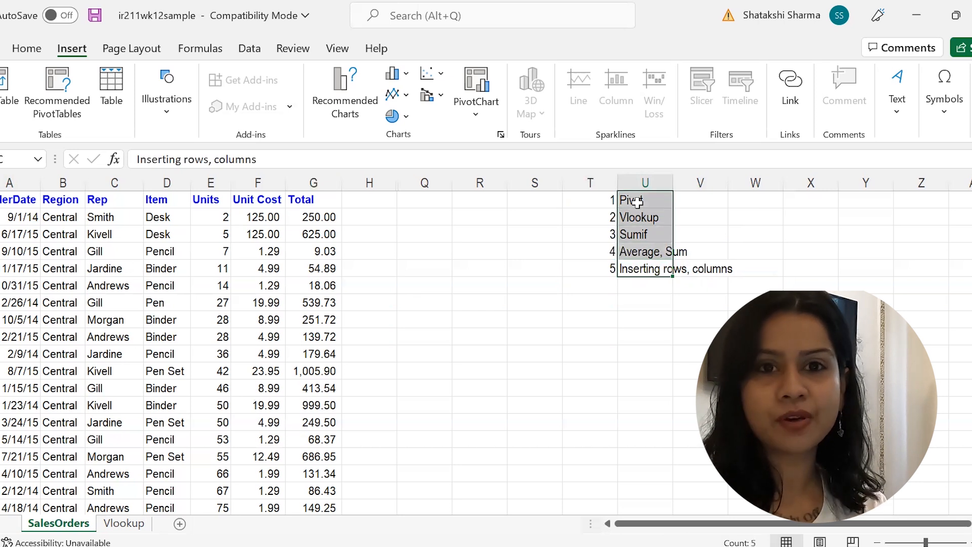
left_click(589, 268)
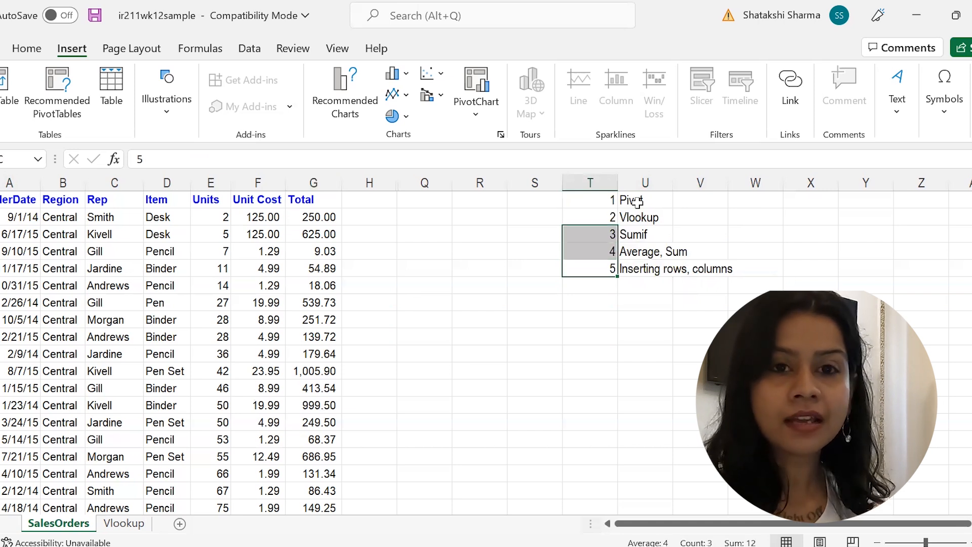
left_click_drag(589, 200, 755, 268)
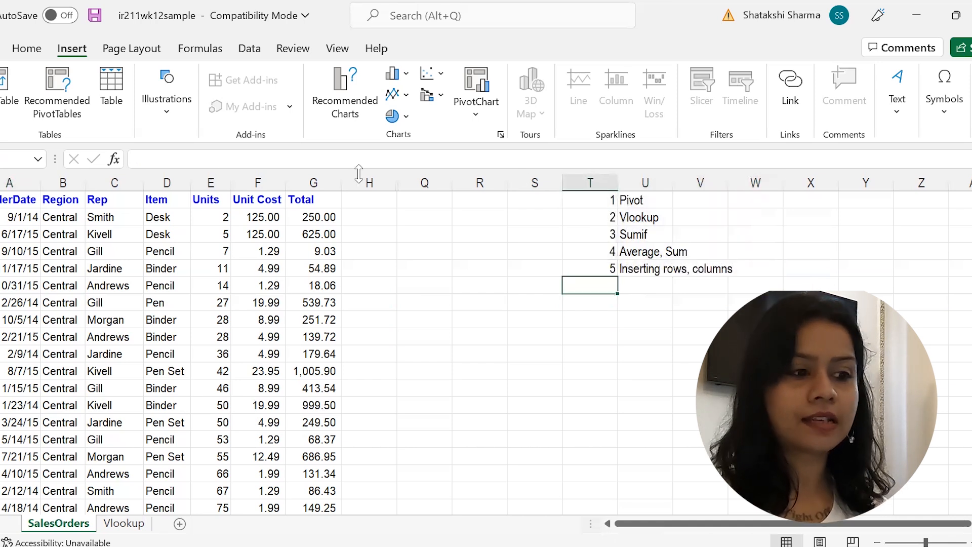
Step: Walk through the sample data: order dates, Region Central, rep Gill, items Desk, Pen, Binder
left_click(10, 200)
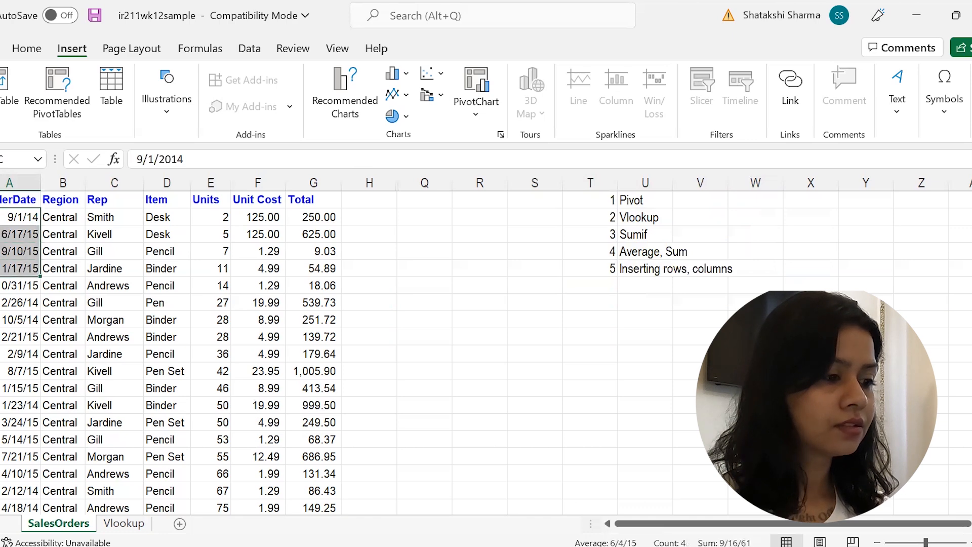
left_click(63, 217)
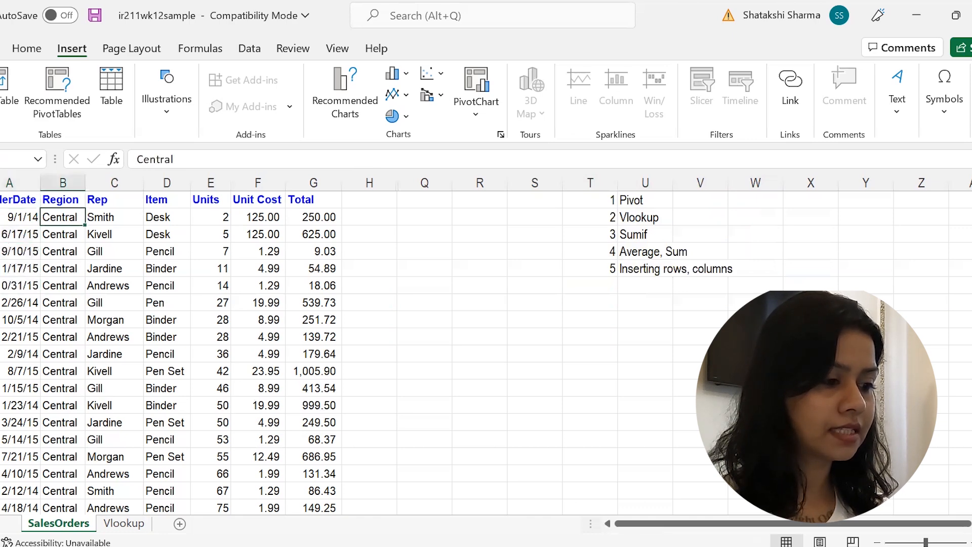
scroll("down", 3)
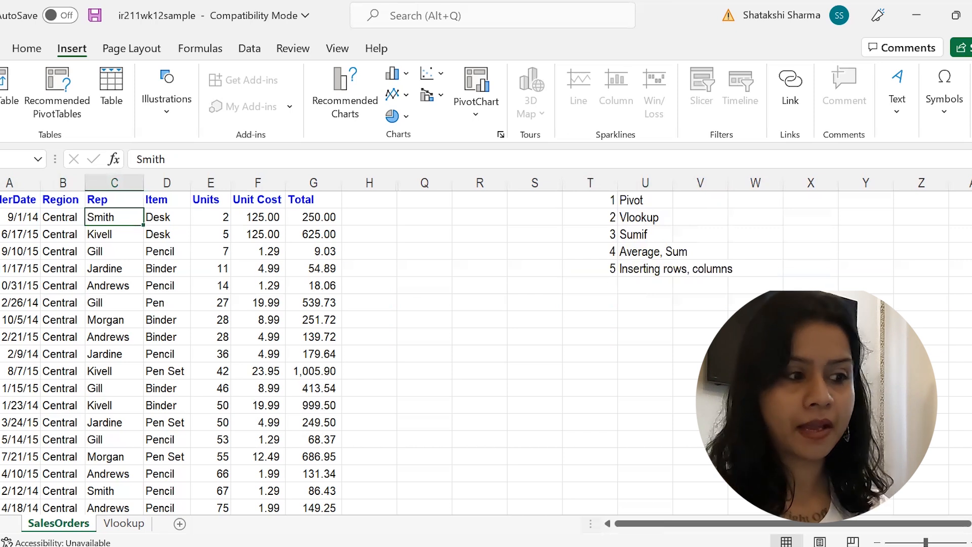
left_click(61, 216)
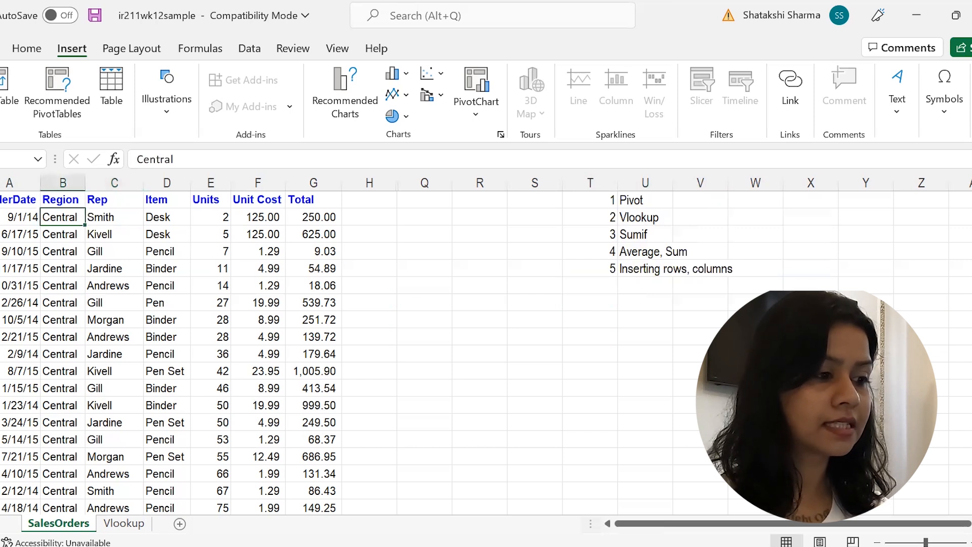
left_click(114, 216)
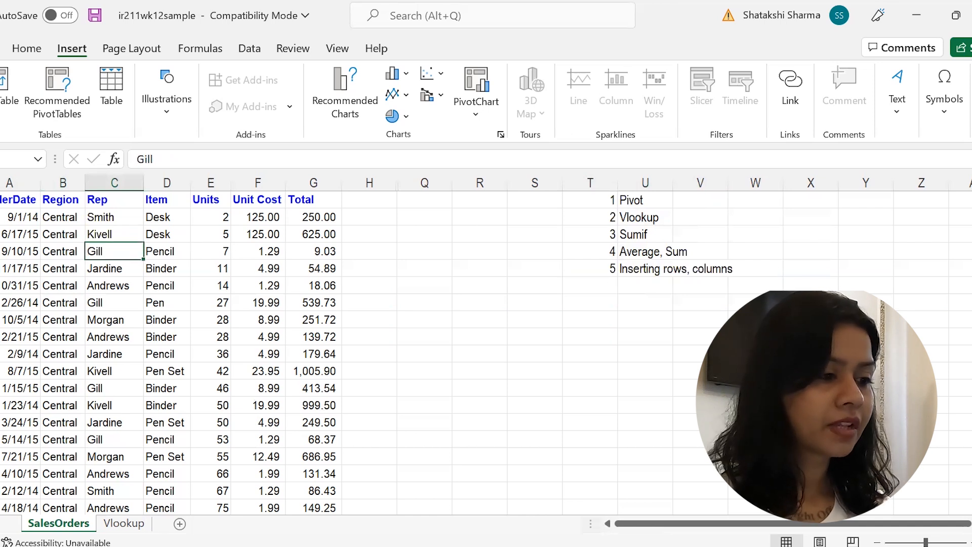
left_click(167, 286)
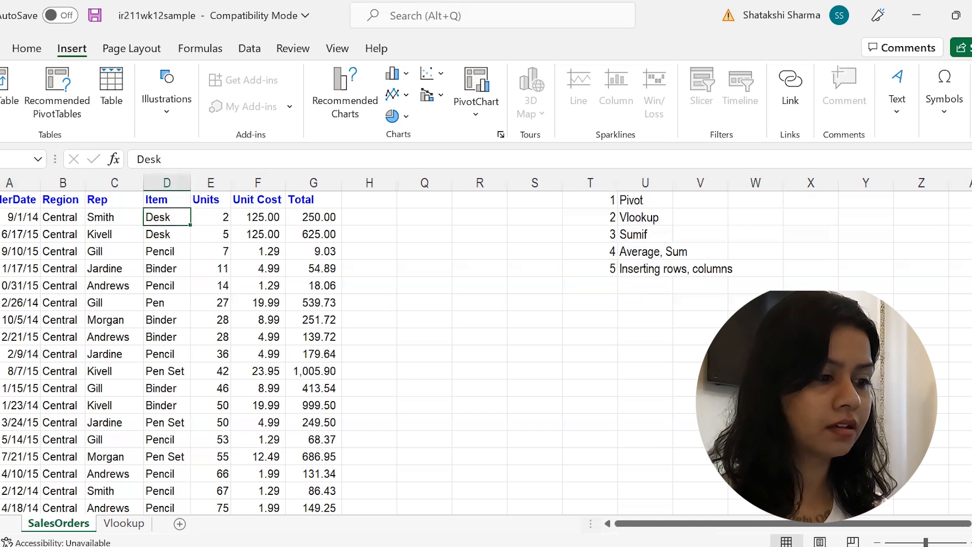
left_click(167, 303)
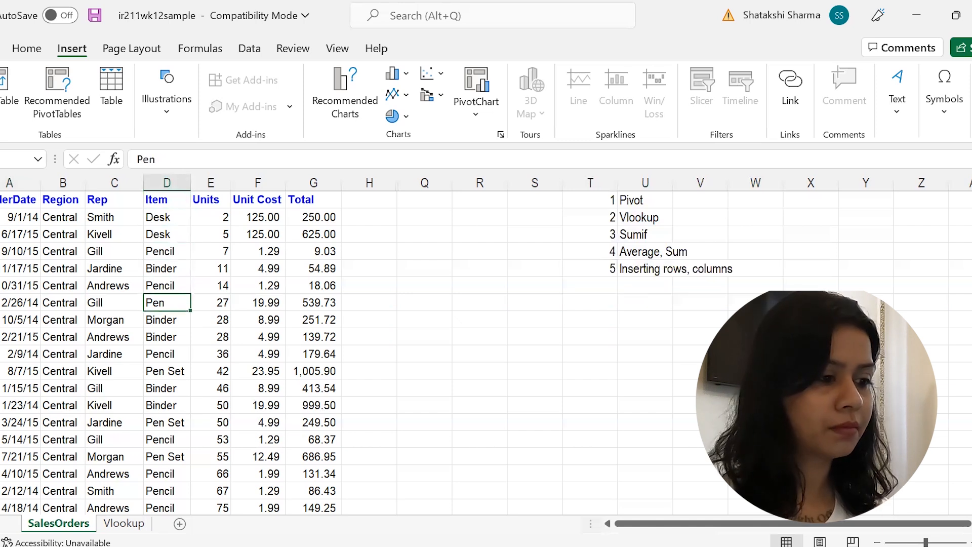
left_click(167, 337)
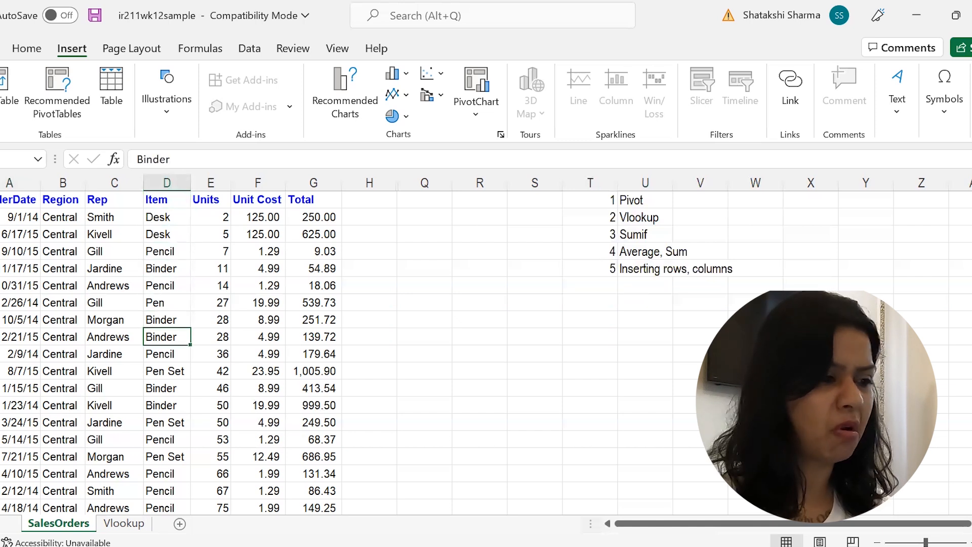
Step: Review Item, Units 2 and Unit Cost 125.00, enter =F2*E2, and select the data range
left_click(157, 200)
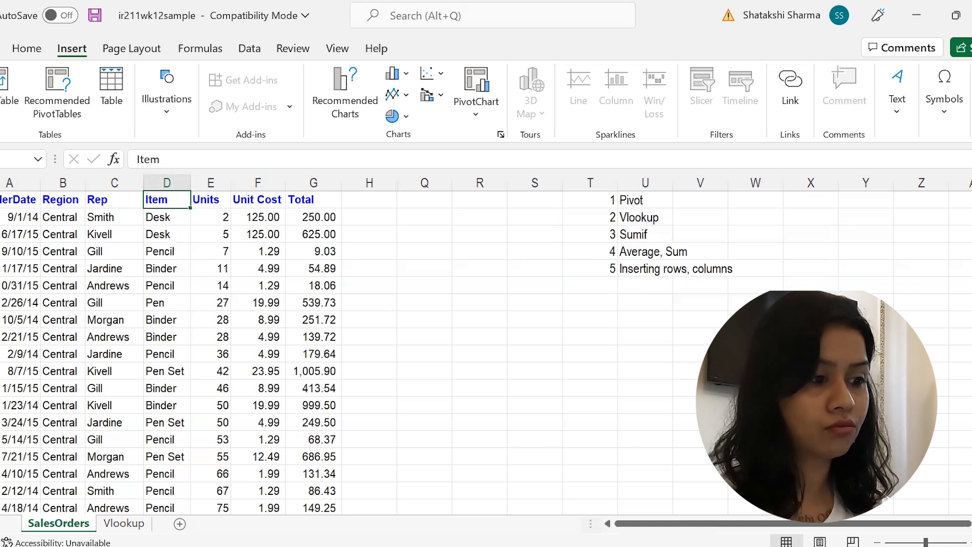
left_click(210, 217)
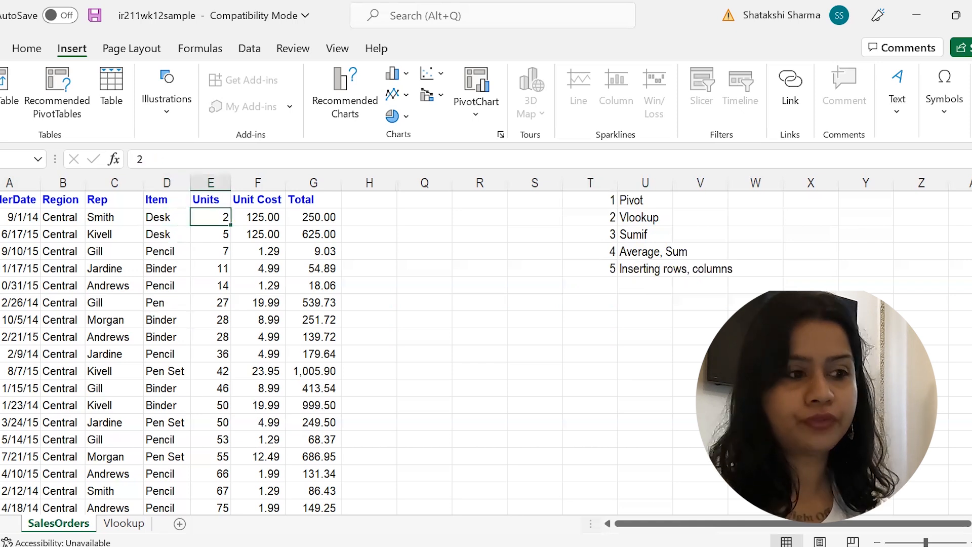
left_click(258, 217)
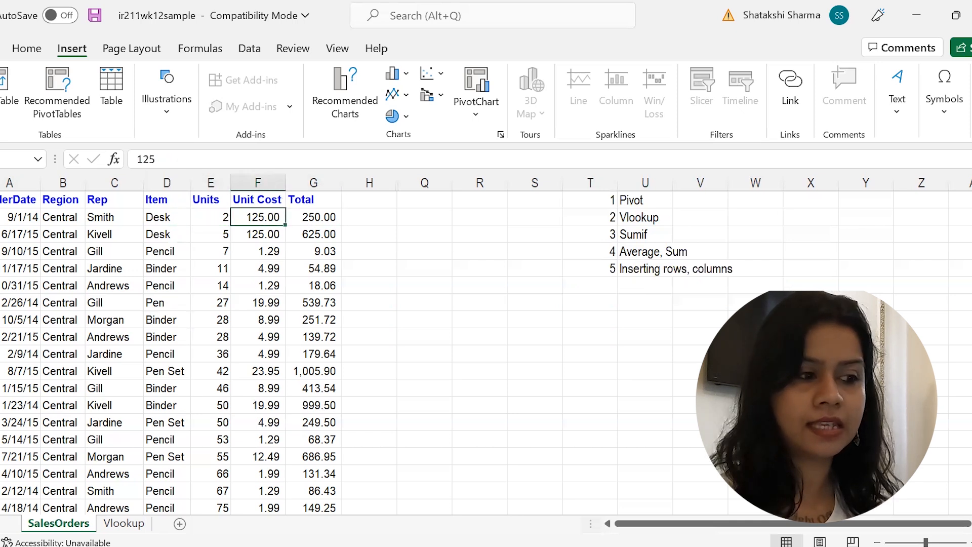
type("=F2*E2")
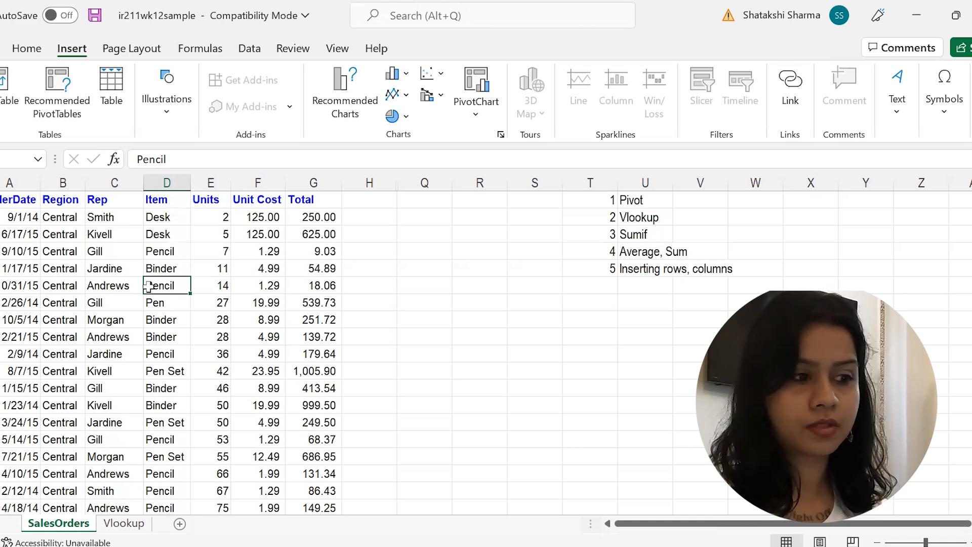
left_click(166, 218)
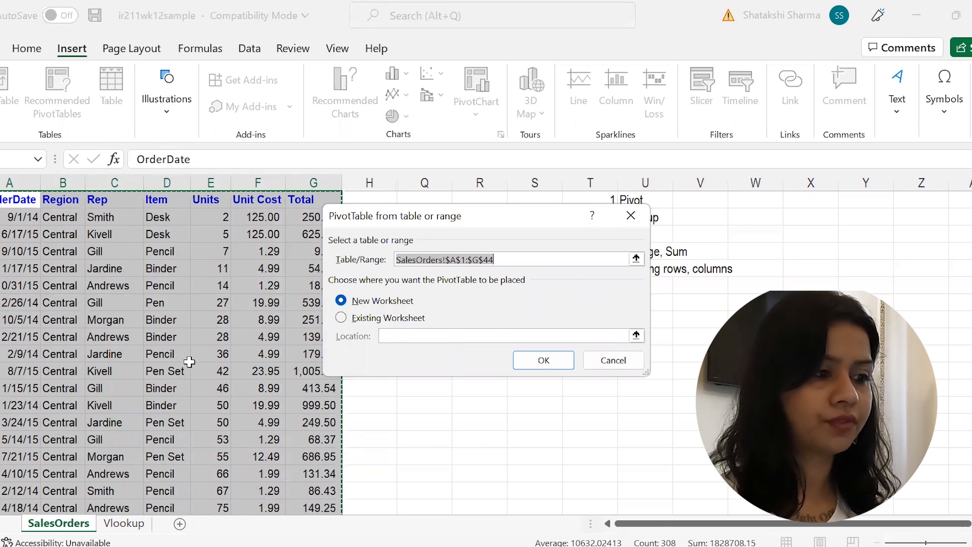
Step: Cancel the first attempt, then insert a PivotTable from the range onto a new worksheet
left_click(614, 360)
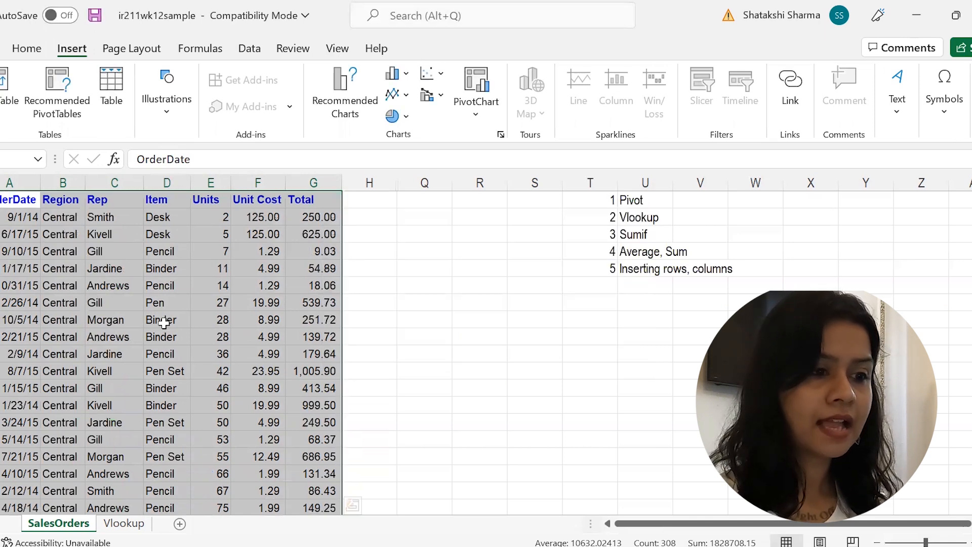
key("alt")
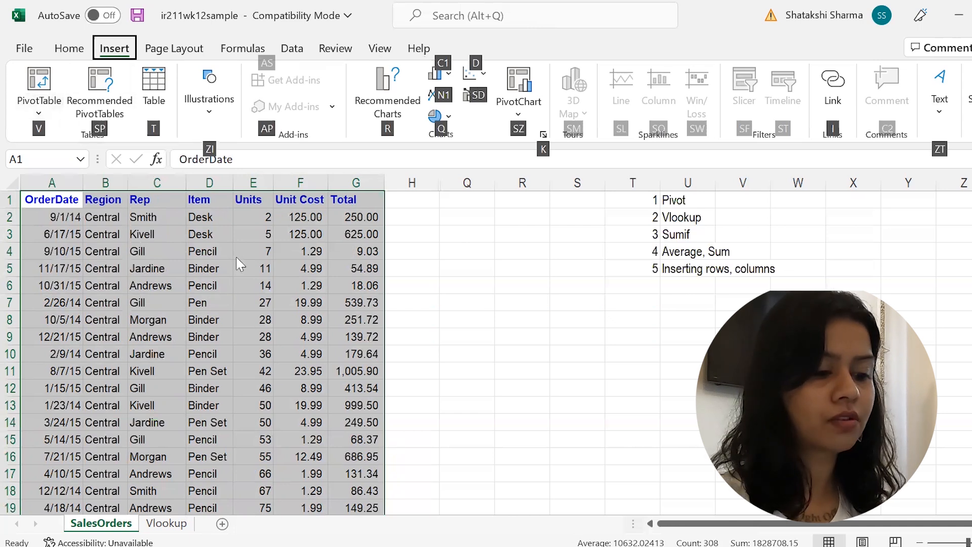
left_click(39, 89)
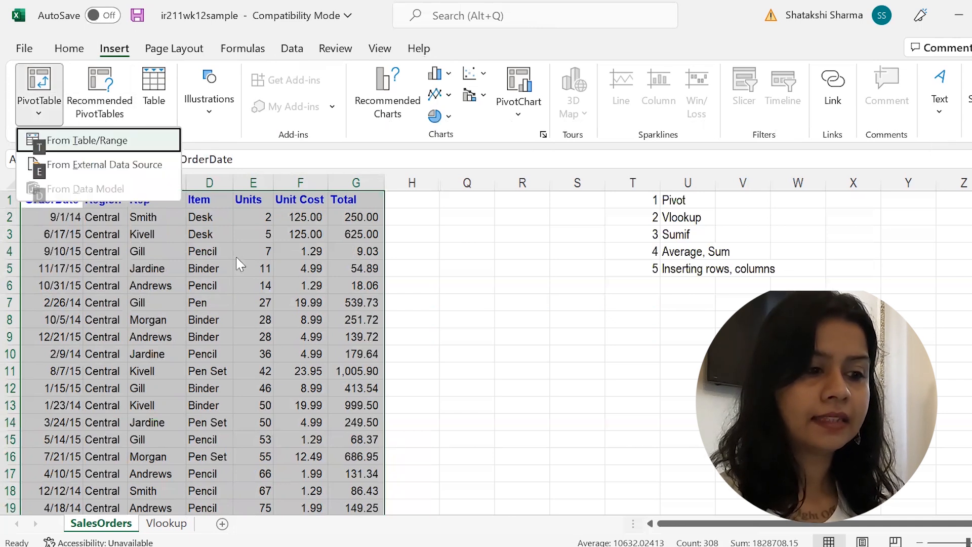
left_click(87, 140)
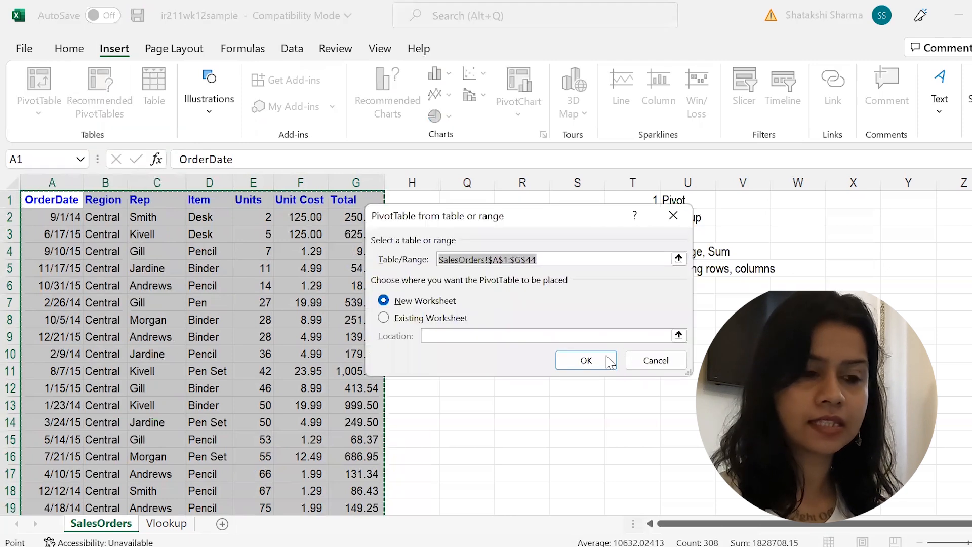
mouse_move(89, 360)
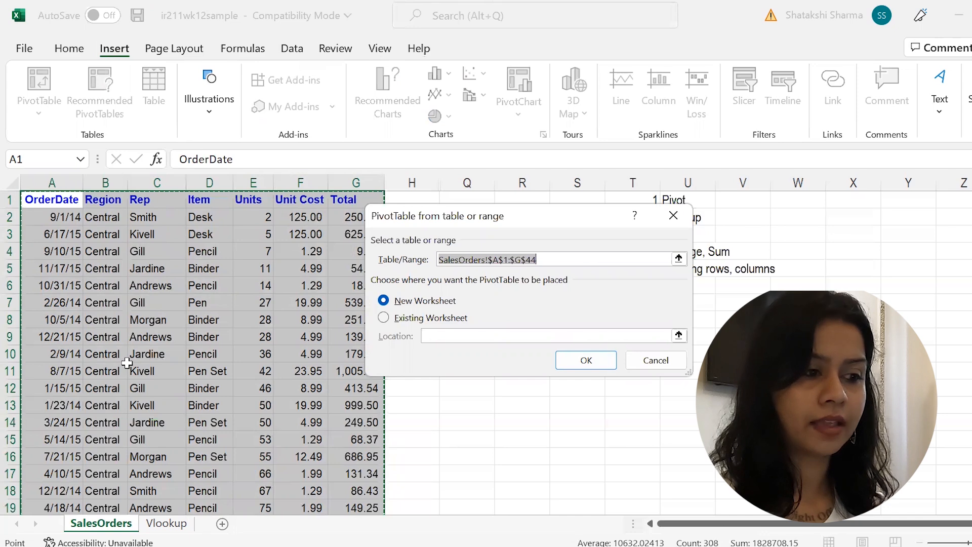
left_click(586, 360)
type("Pivot")
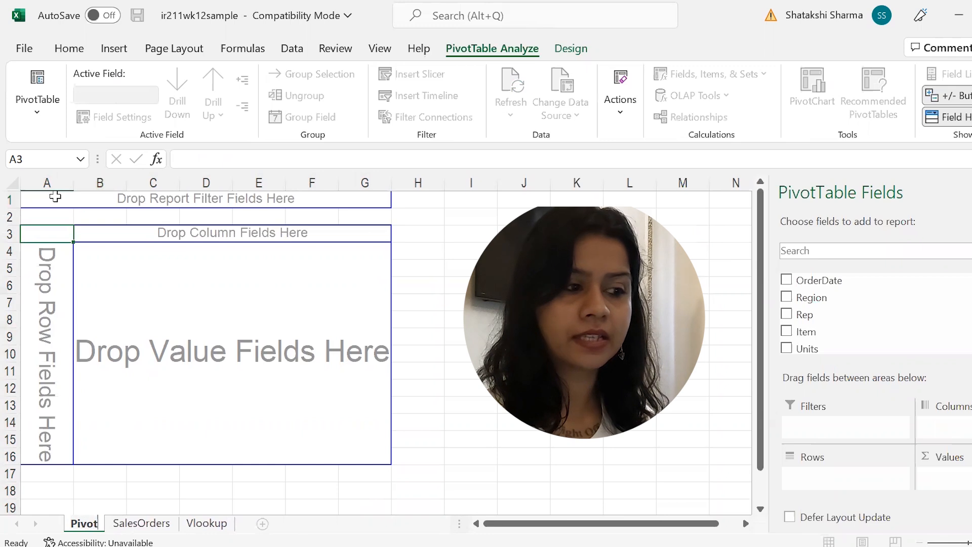
mouse_move(230, 209)
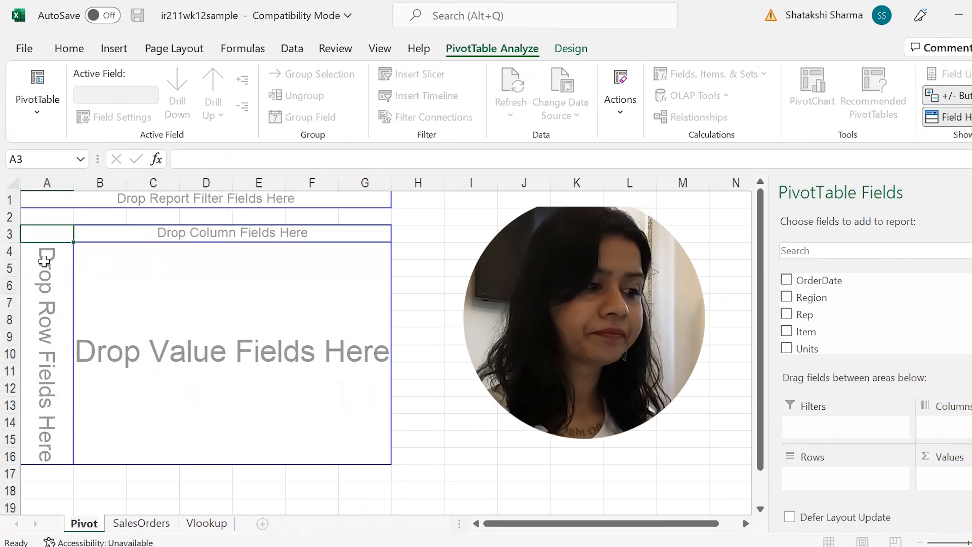
mouse_move(166, 244)
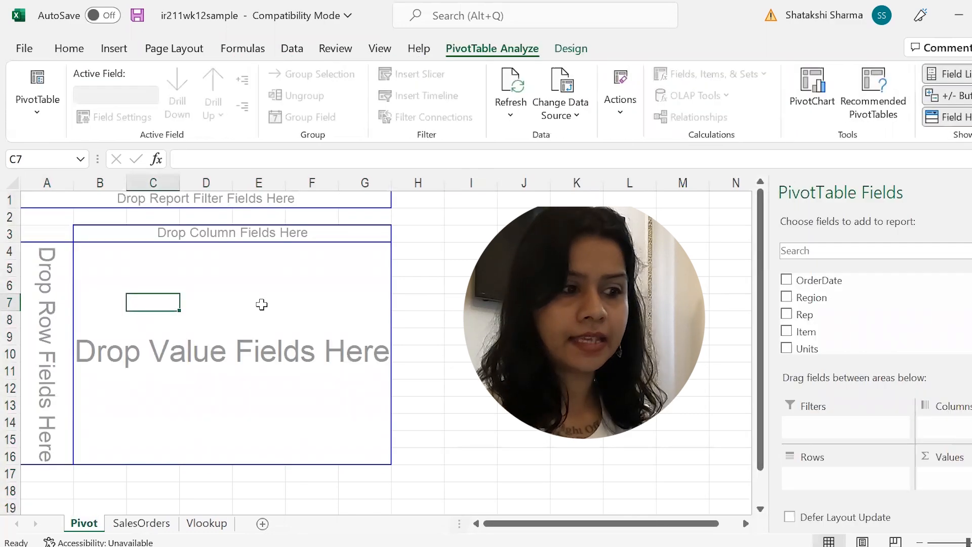
Step: Revisit the Item column on SalesOrders, then return to the blank Pivot sheet
left_click(141, 523)
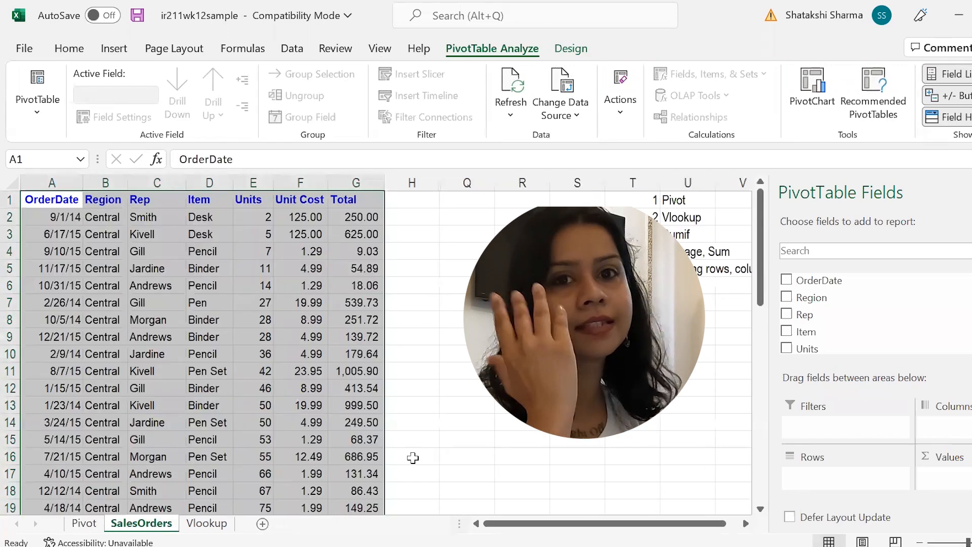
left_click(69, 48)
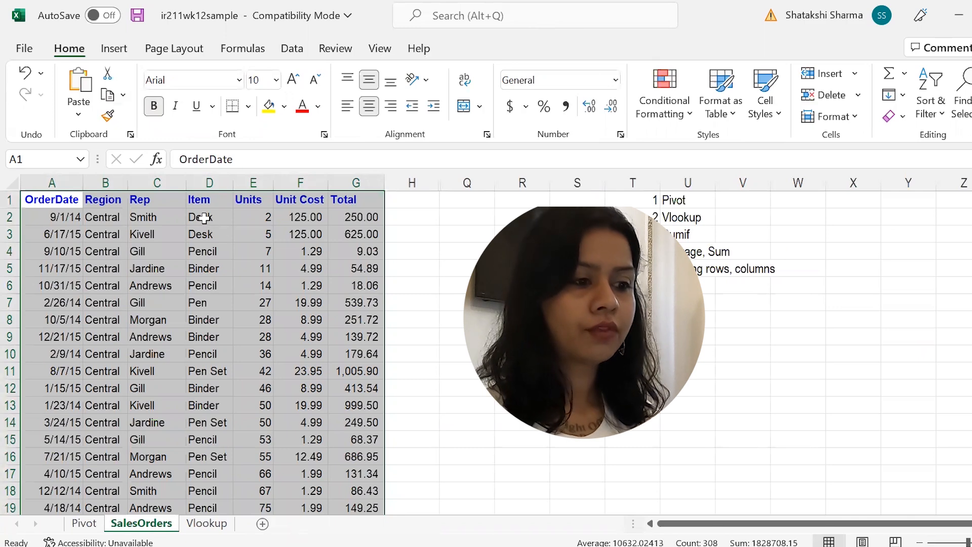
left_click(209, 217)
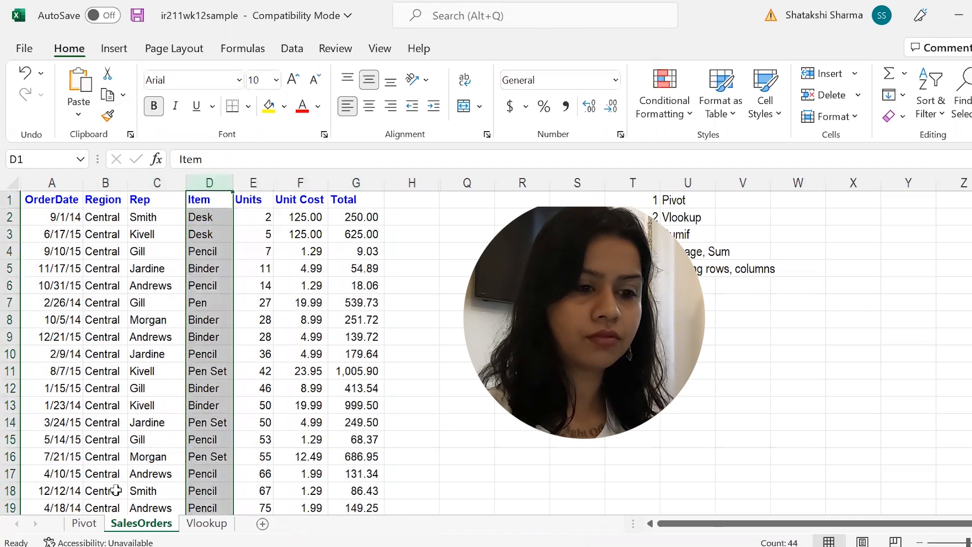
left_click(84, 523)
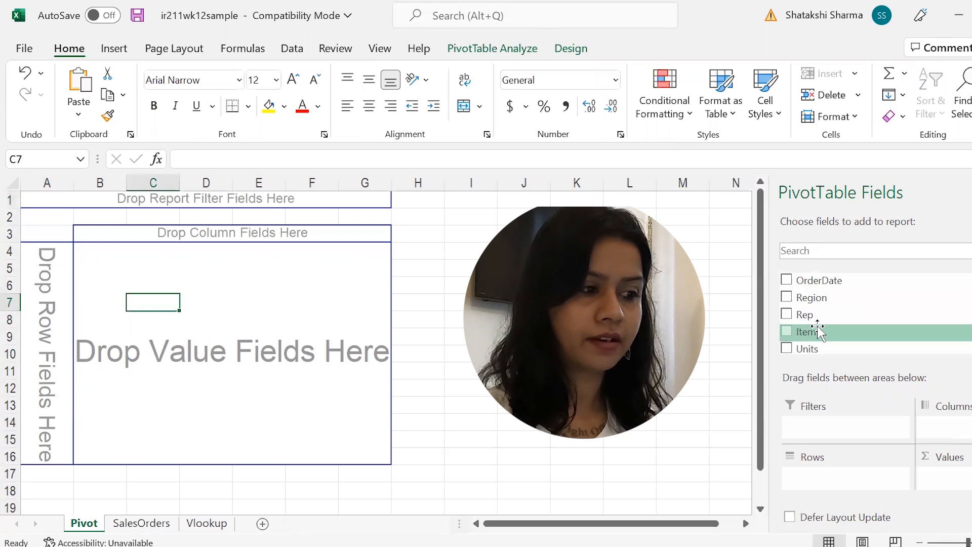
Step: Add Item as a PivotTable filter and limit it to Desk only
left_click(786, 331)
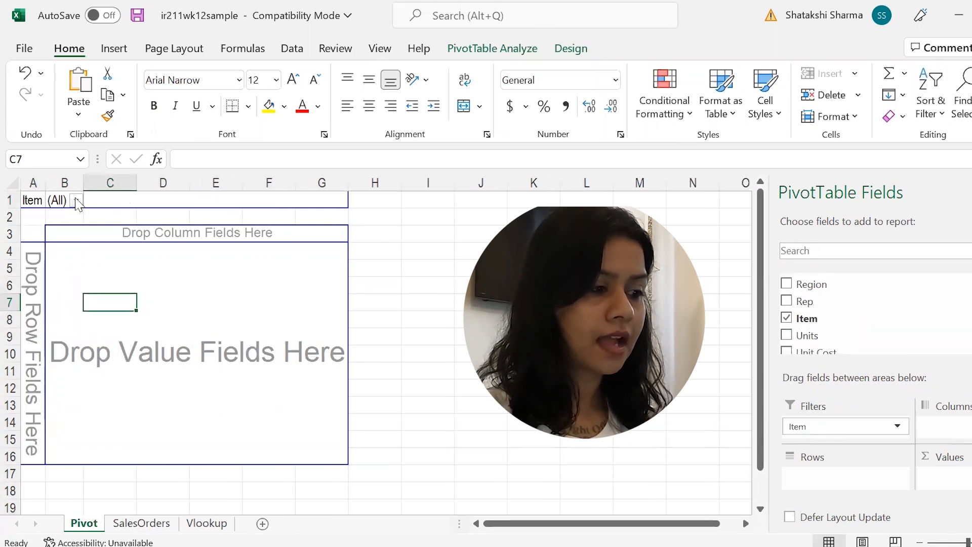
left_click(75, 200)
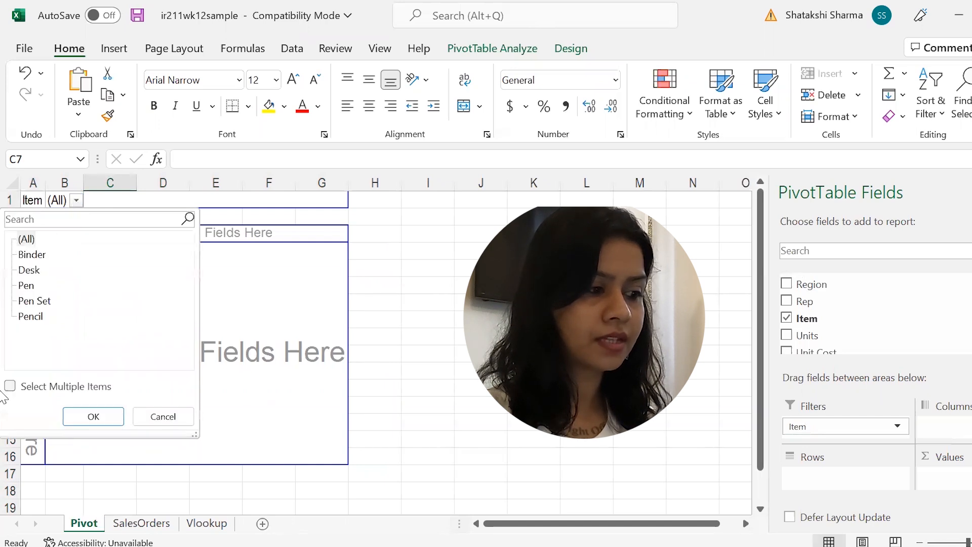
left_click(12, 386)
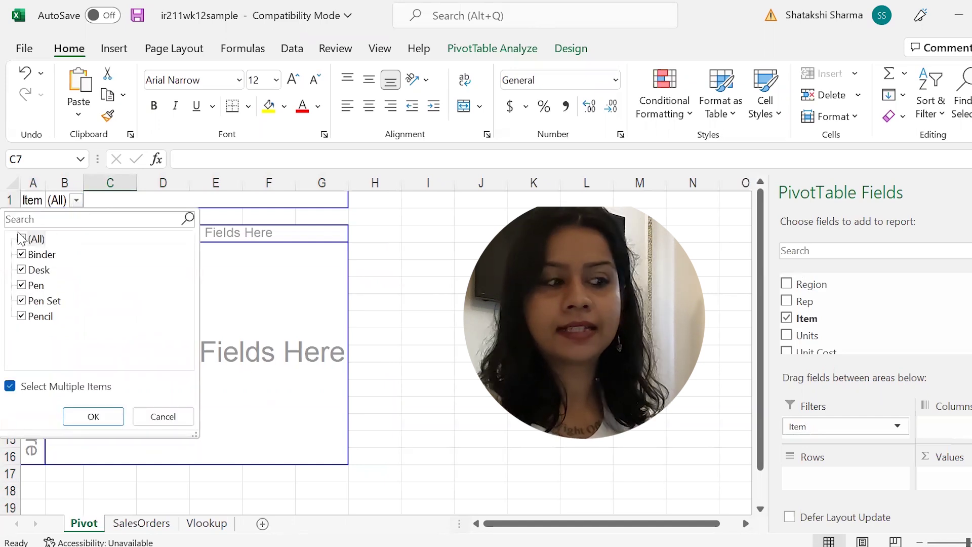
left_click(22, 238)
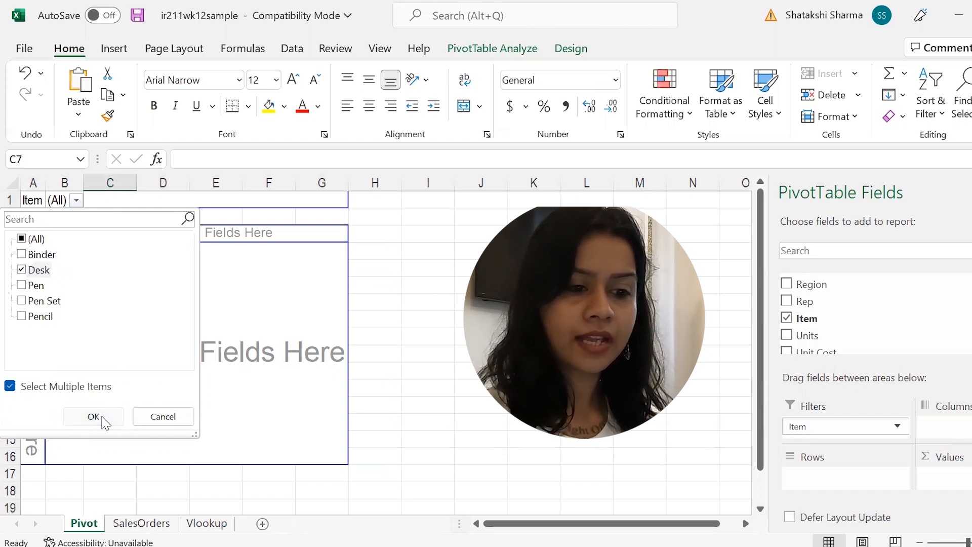
left_click(93, 416)
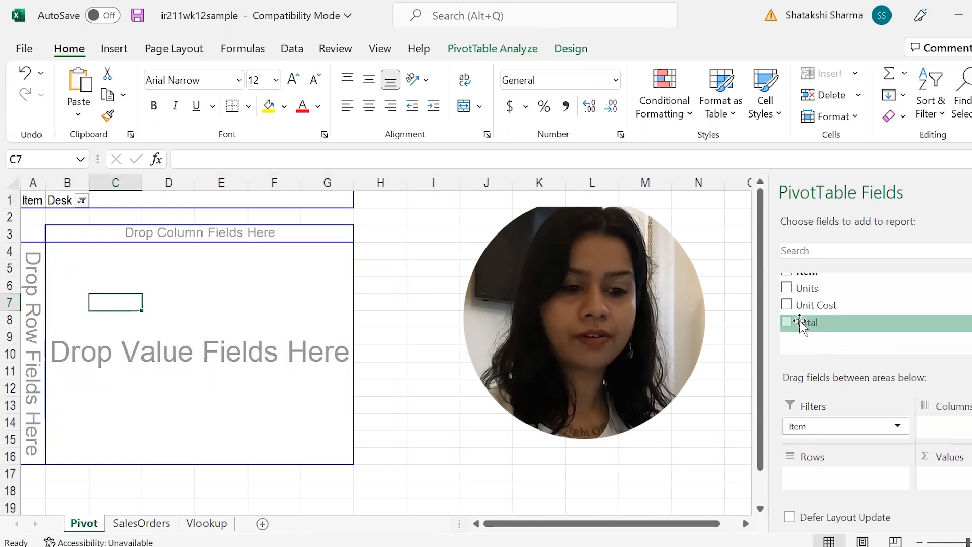
Step: Sum the Total field in Values, showing a Desk total of 1700
left_click_drag(807, 322, 927, 437)
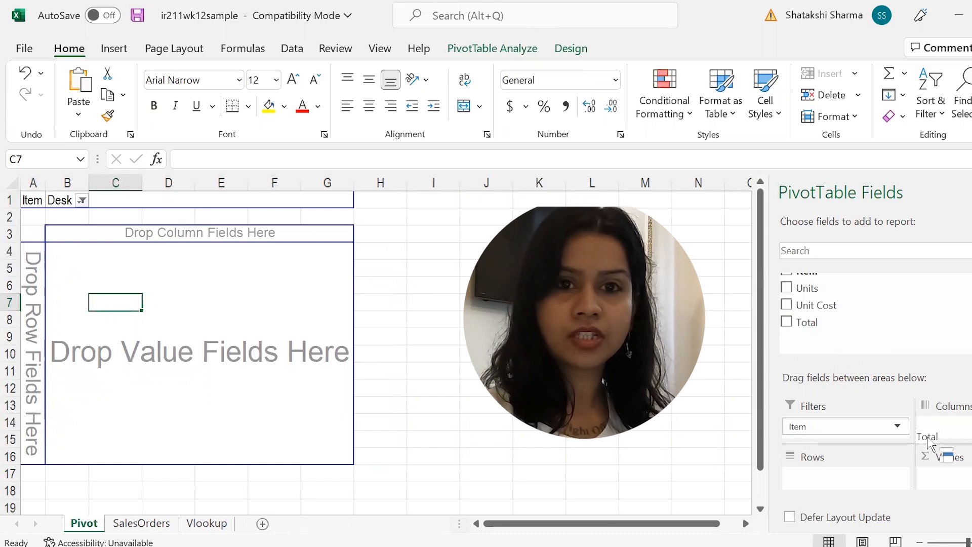
left_click(786, 321)
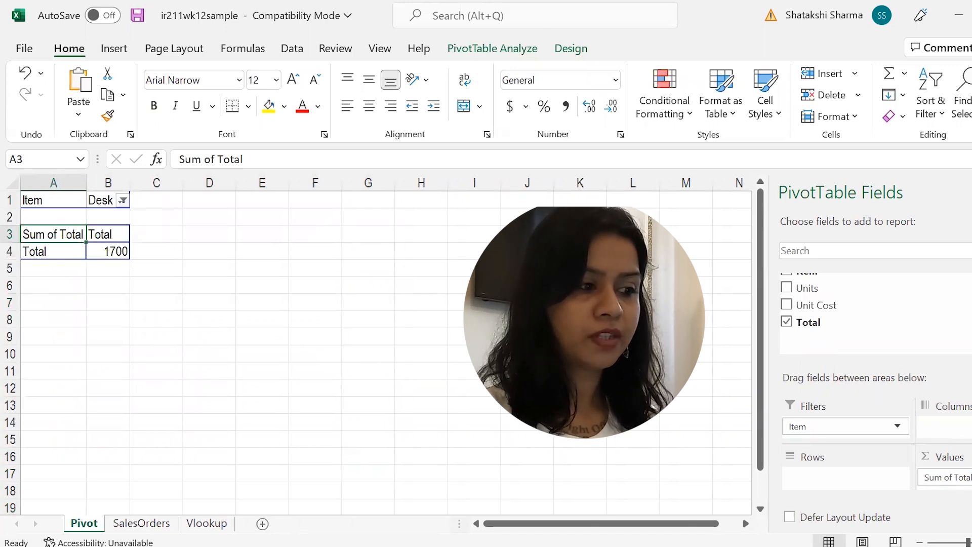
left_click(108, 251)
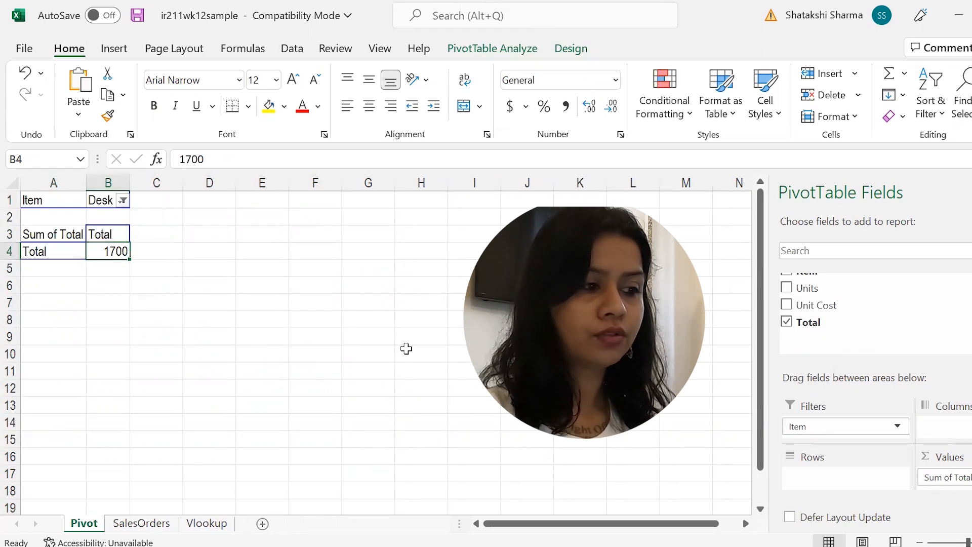
left_click(141, 523)
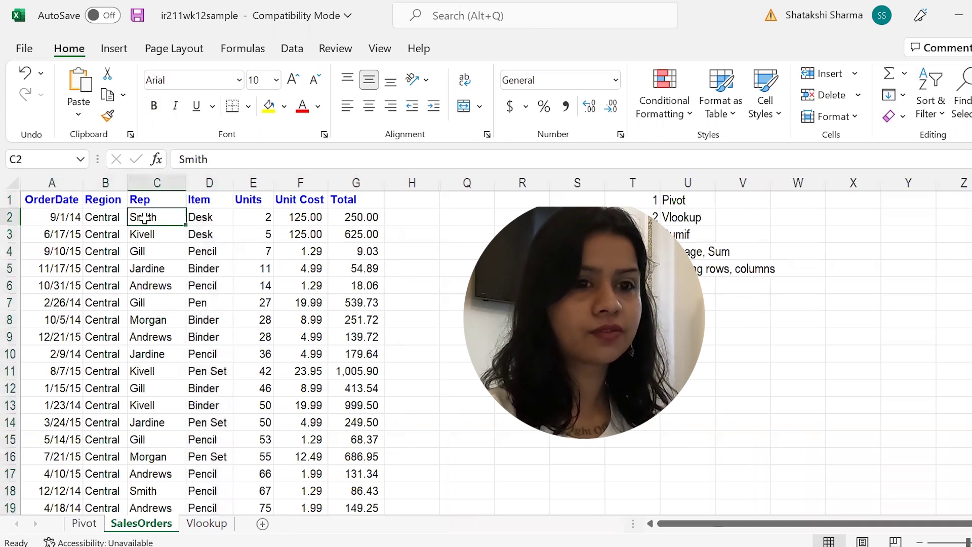
Step: Compare the first Desk order (250) with the Smith, Kivell and Sorvino pivot rows
left_click(209, 217)
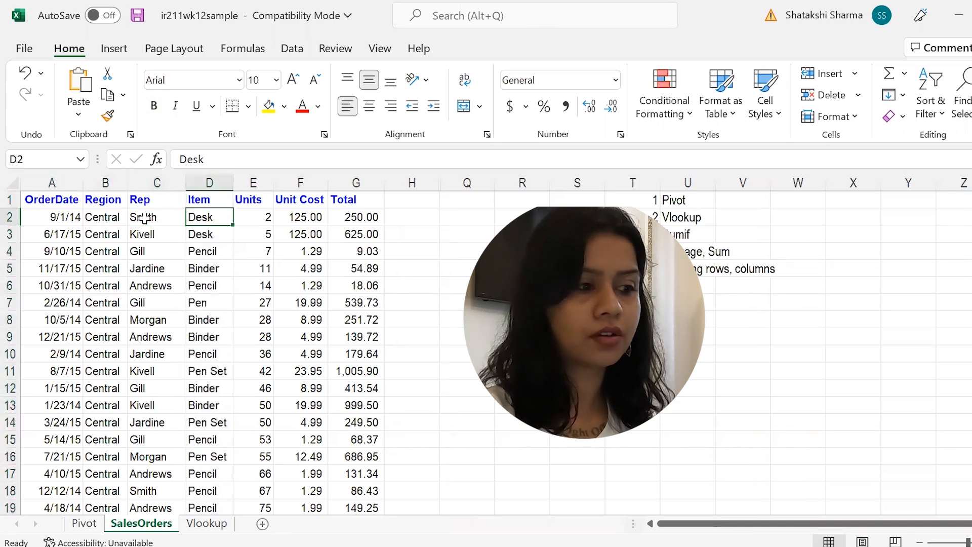
left_click(356, 217)
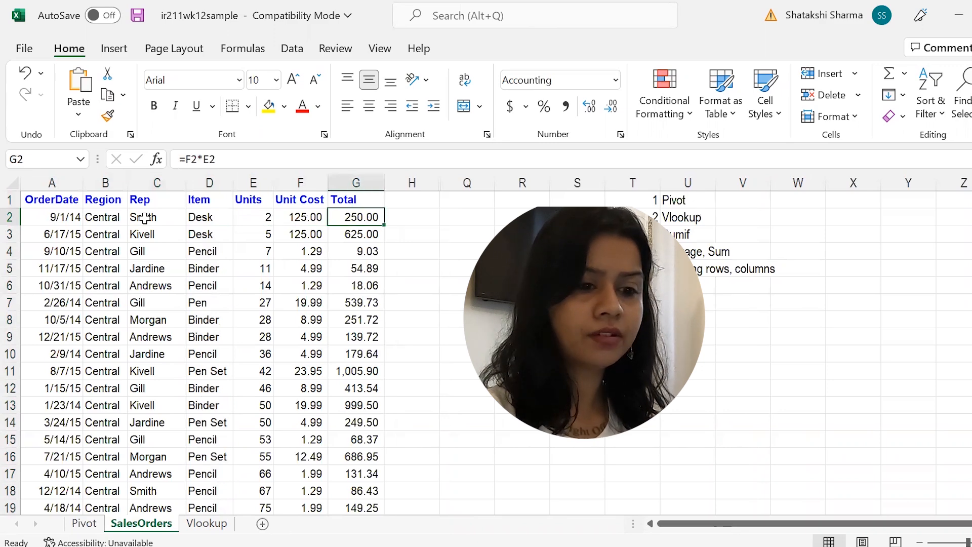
left_click(80, 523)
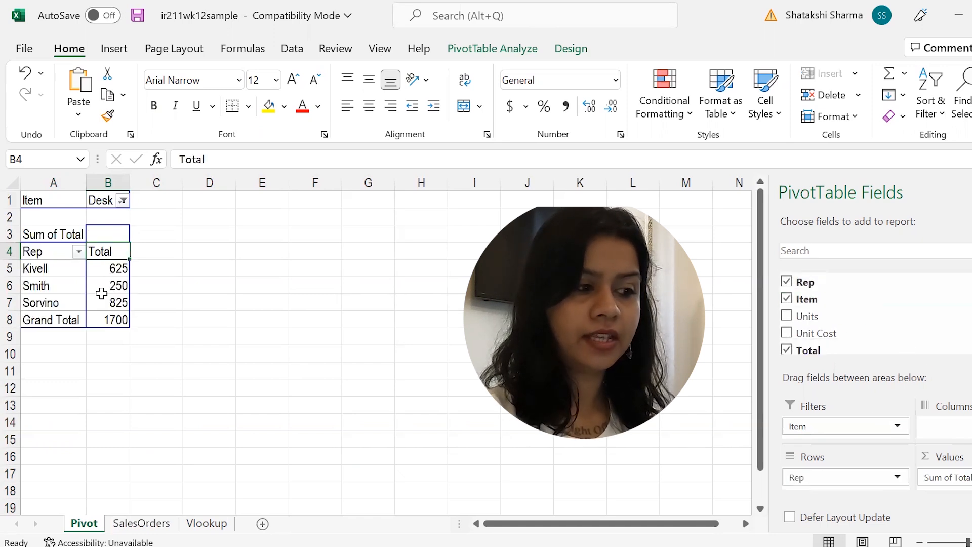
left_click(107, 285)
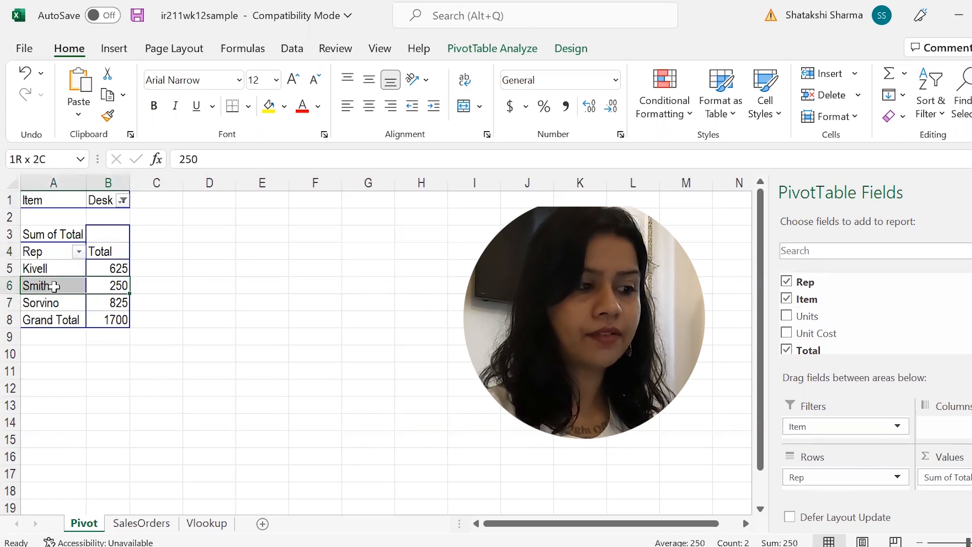
left_click(107, 268)
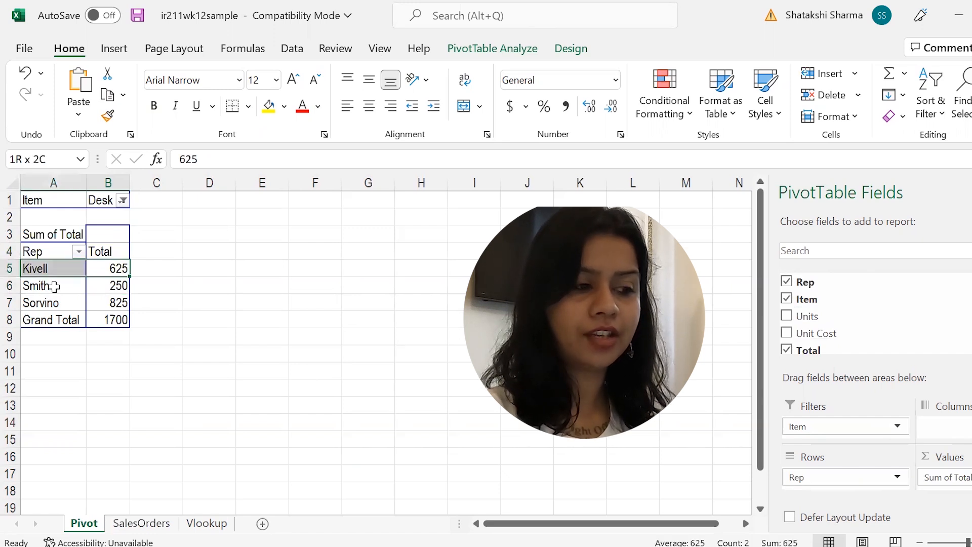
left_click(41, 303)
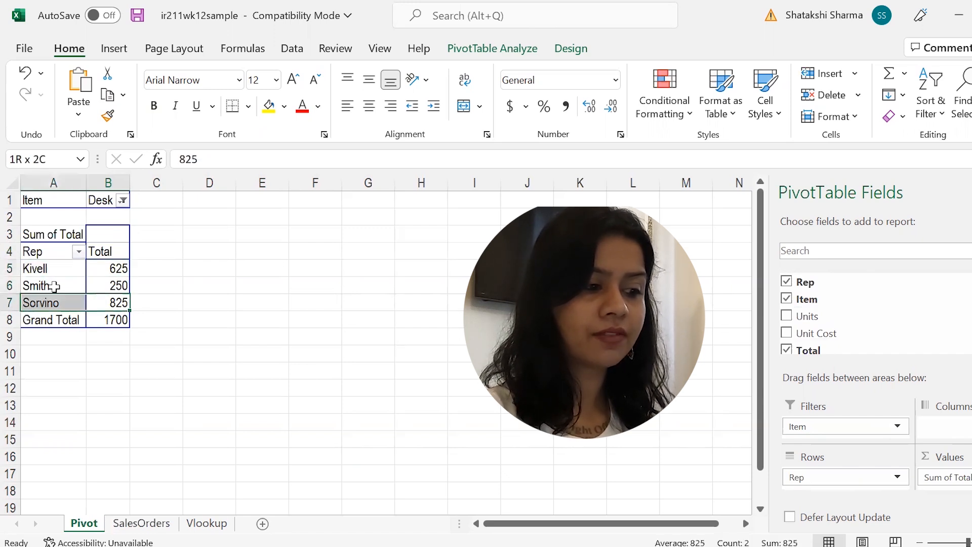
Step: Recheck SalesOrders, then review the 1700 grand total and Kivell's rep row
left_click(140, 523)
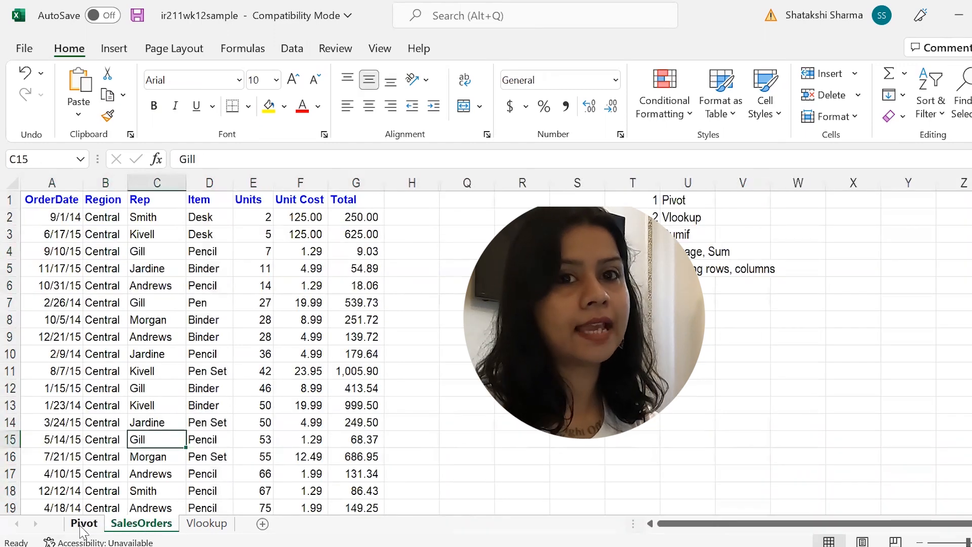
left_click(84, 523)
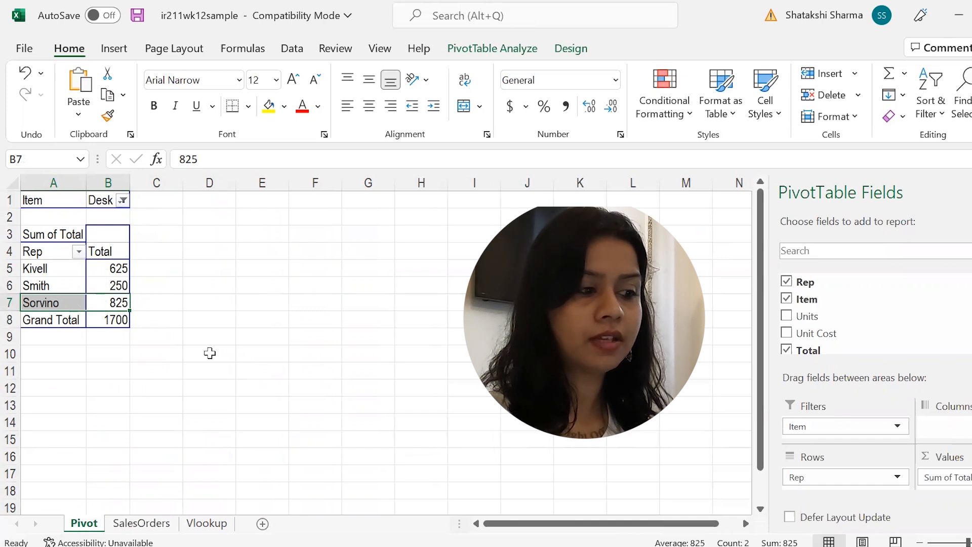
left_click(108, 320)
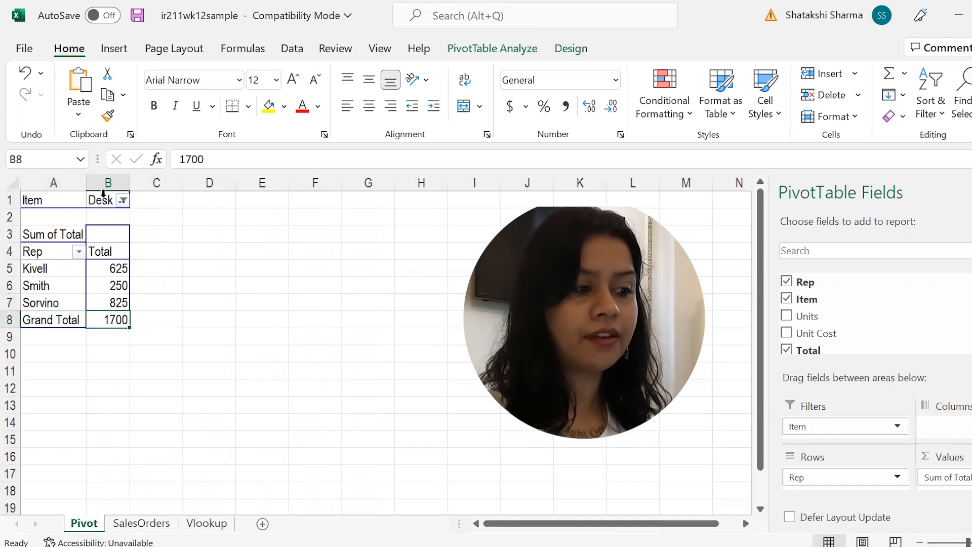
left_click(101, 200)
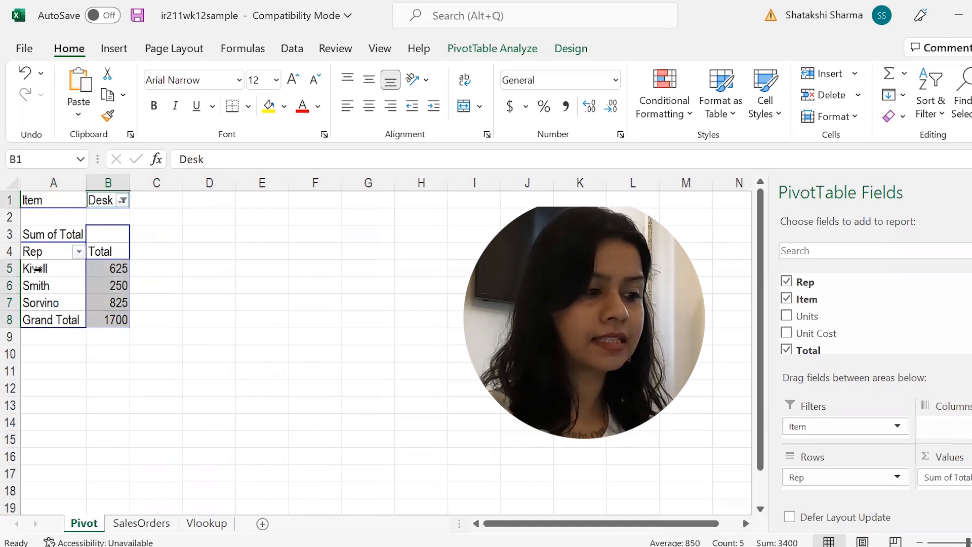
left_click(53, 268)
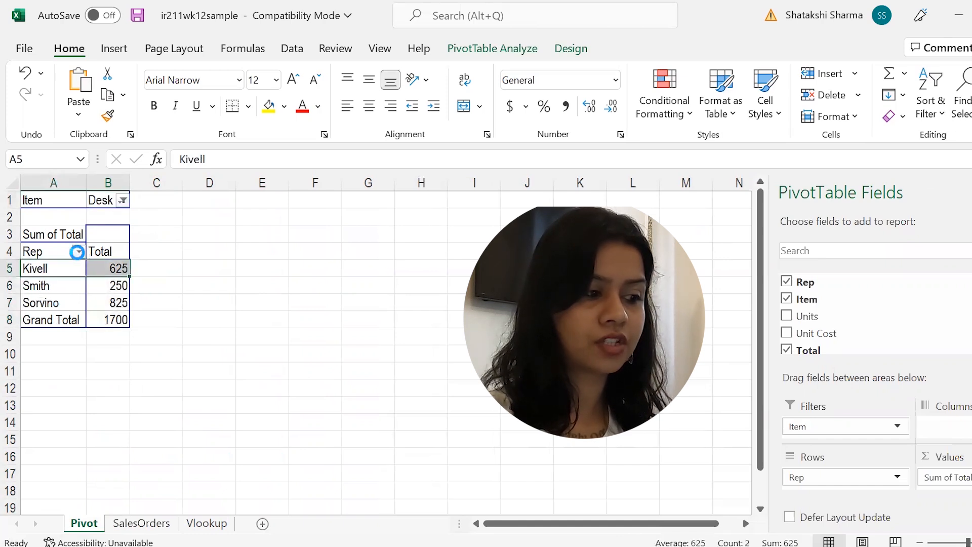
Step: Filter the Rep row labels to Kivell only, leaving a Desk total of 625
left_click(77, 251)
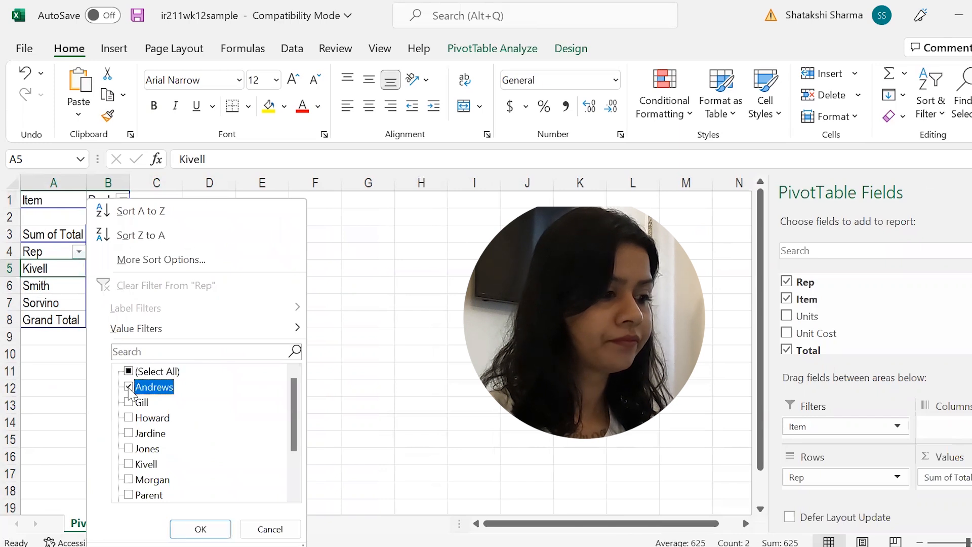
left_click(129, 387)
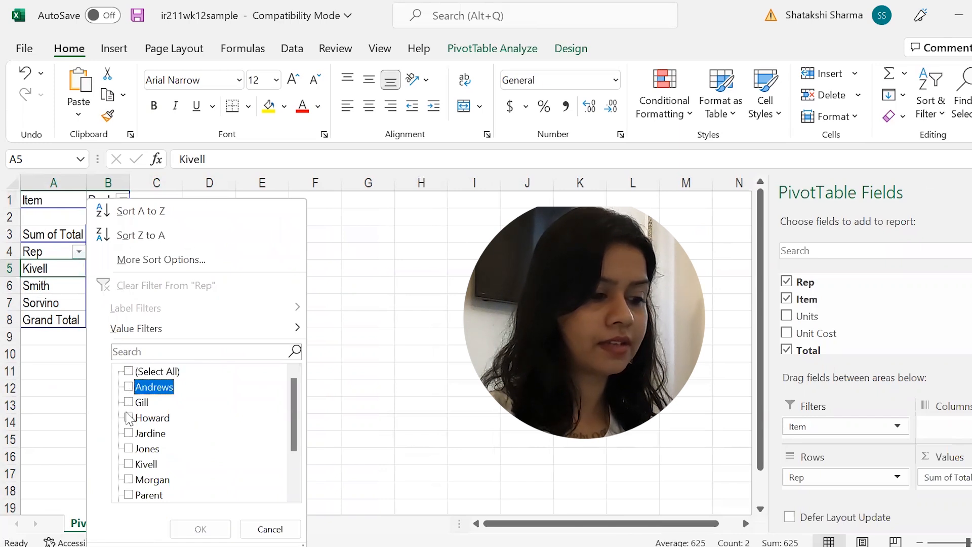
left_click(127, 464)
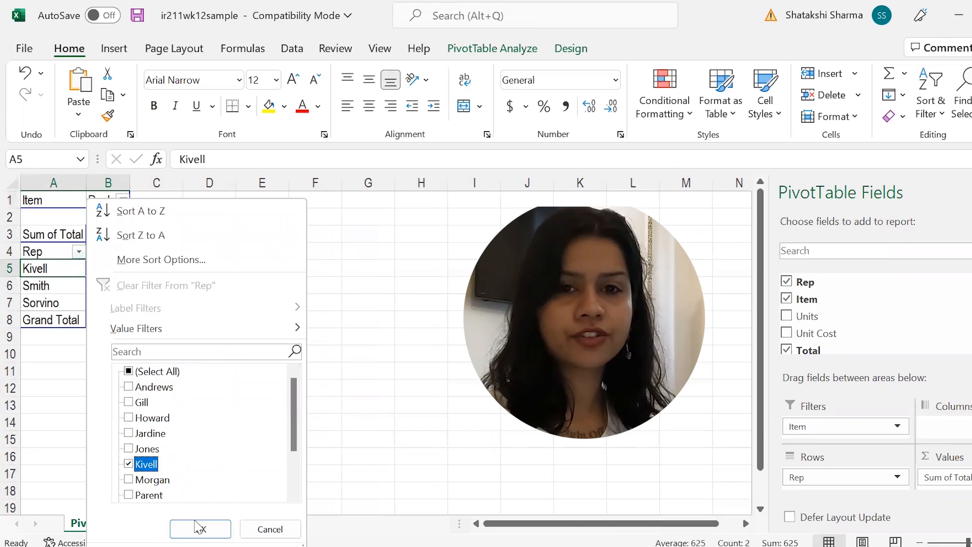
left_click(200, 529)
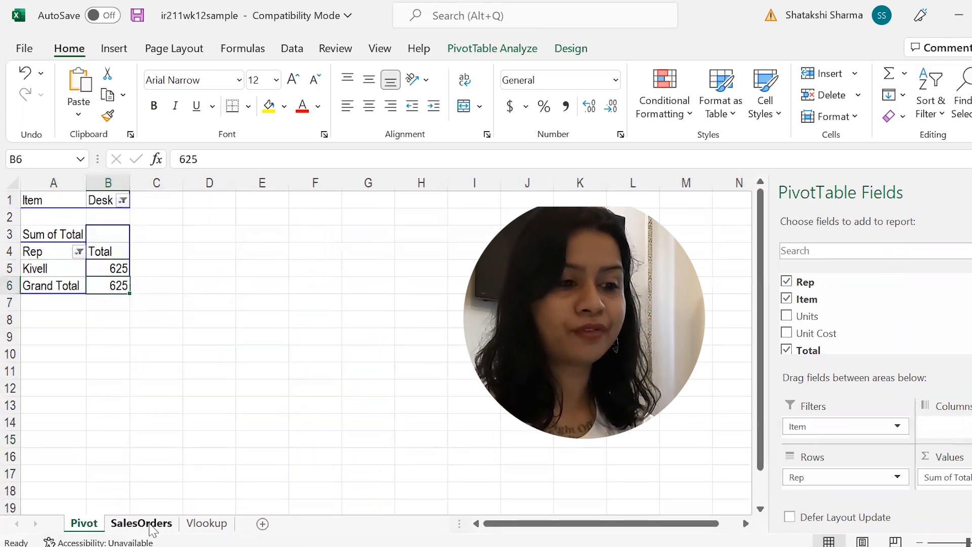
left_click(141, 523)
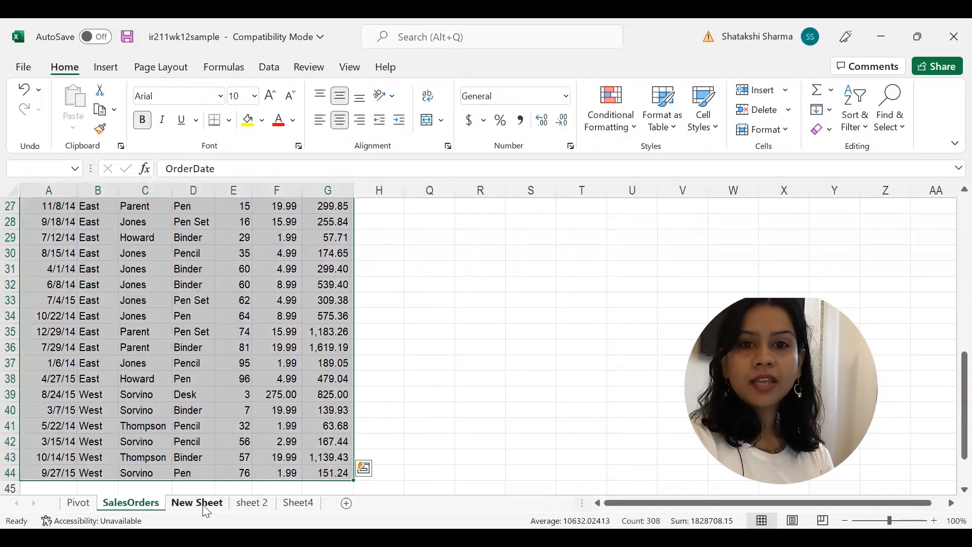
left_click(197, 502)
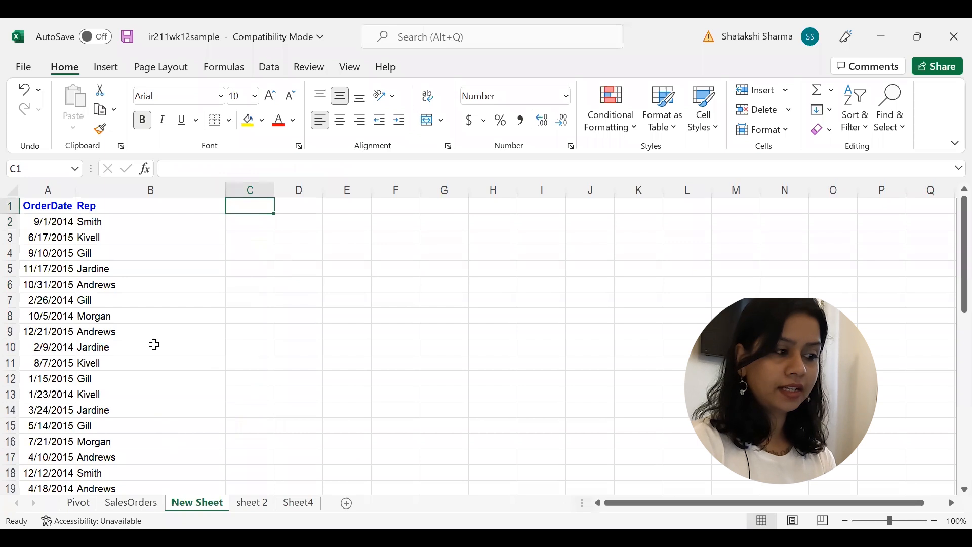
left_click(48, 206)
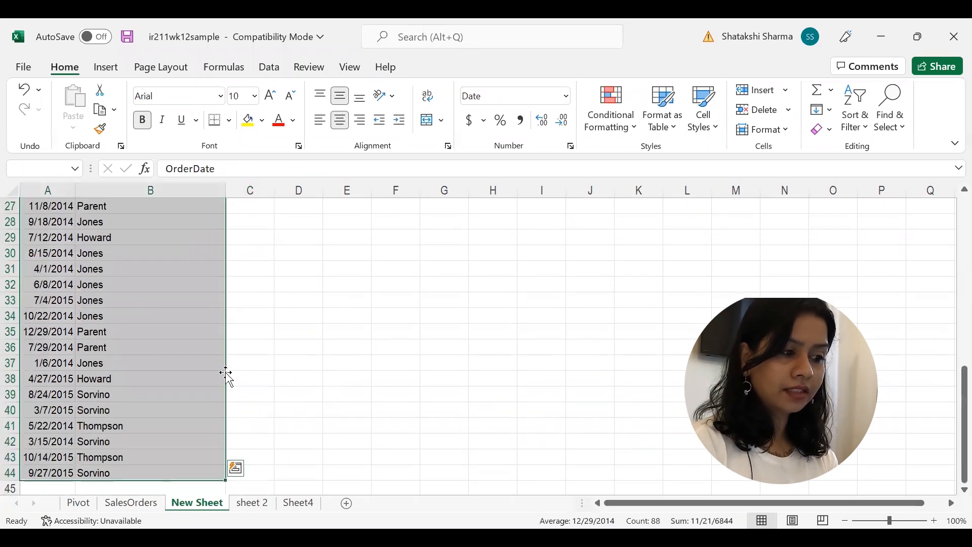
left_click(251, 502)
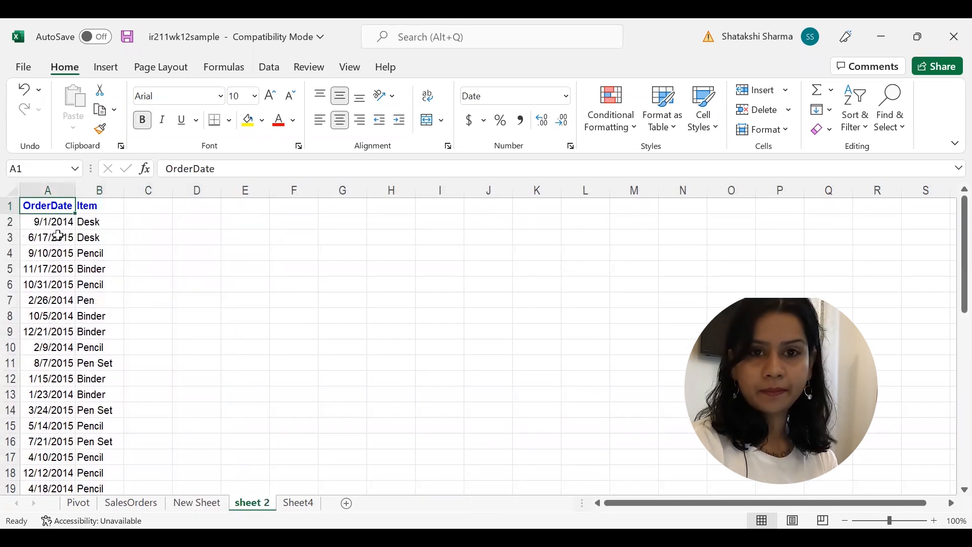
scroll("down", 3)
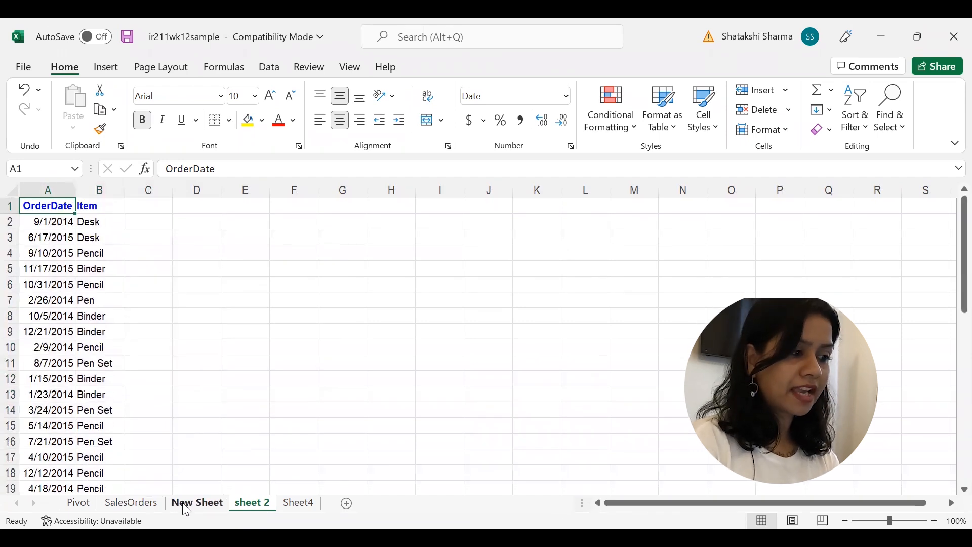
left_click(197, 503)
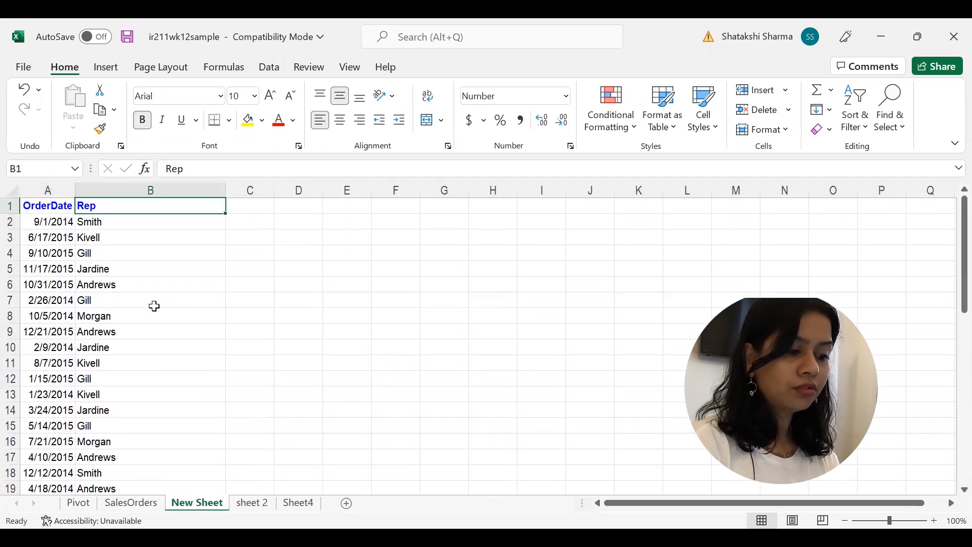
left_click(253, 502)
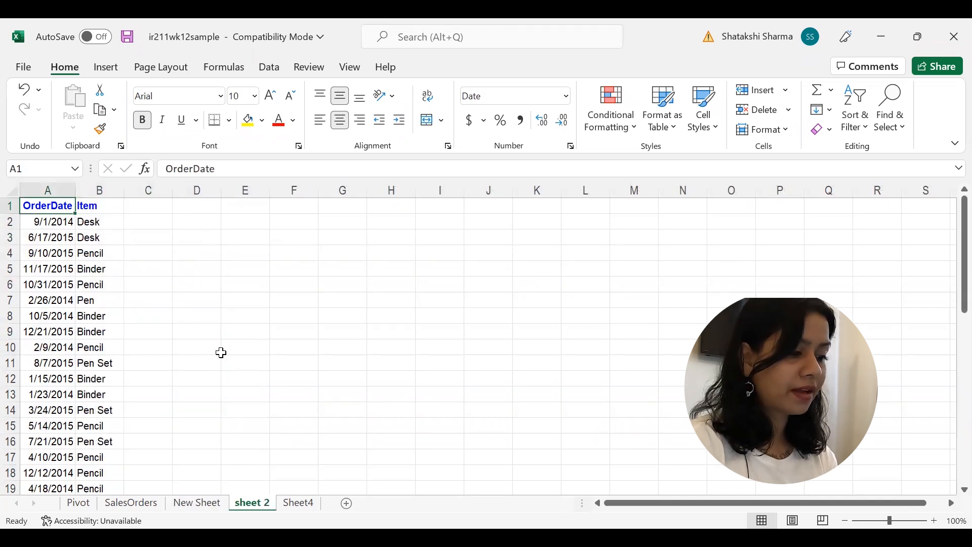
left_click(196, 502)
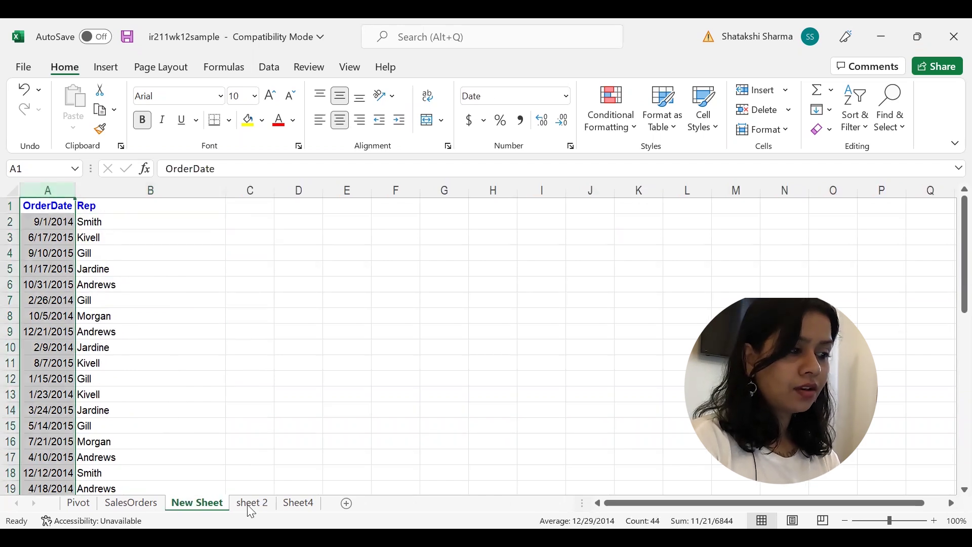
left_click(252, 503)
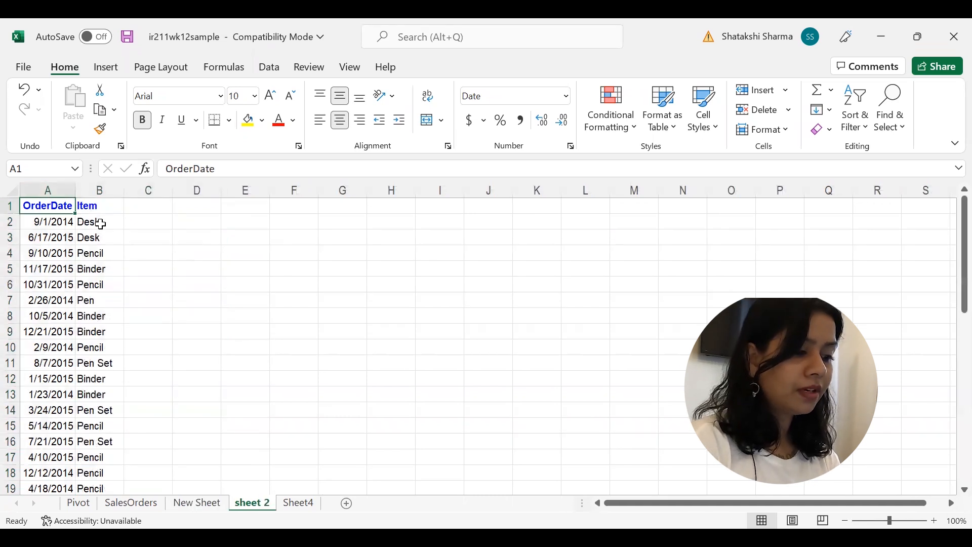
left_click(196, 502)
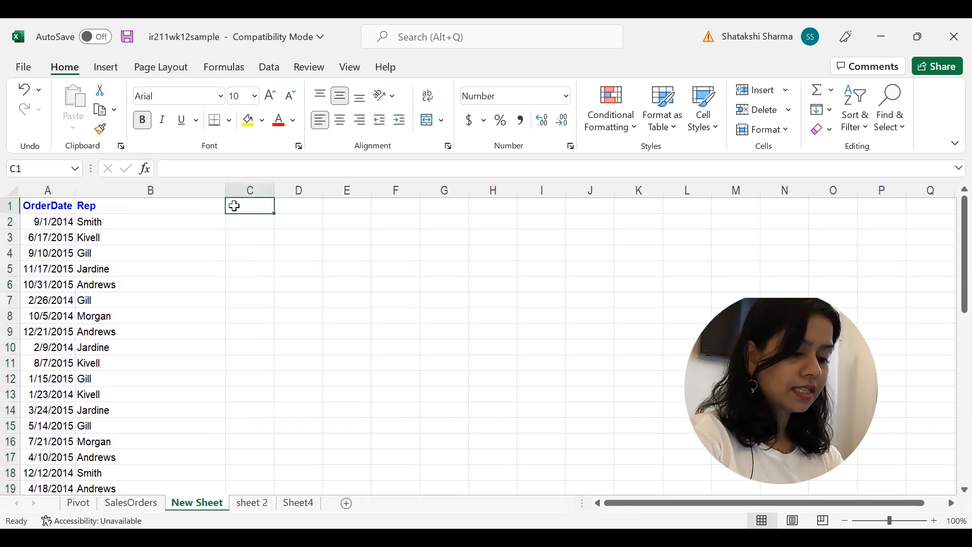
Step: Label C1 'Vlookup Item' and enter =VLOOKUP(A2:A44,'sheet 2'!A2:B44,2,0) in C2
type("Vlookup Item")
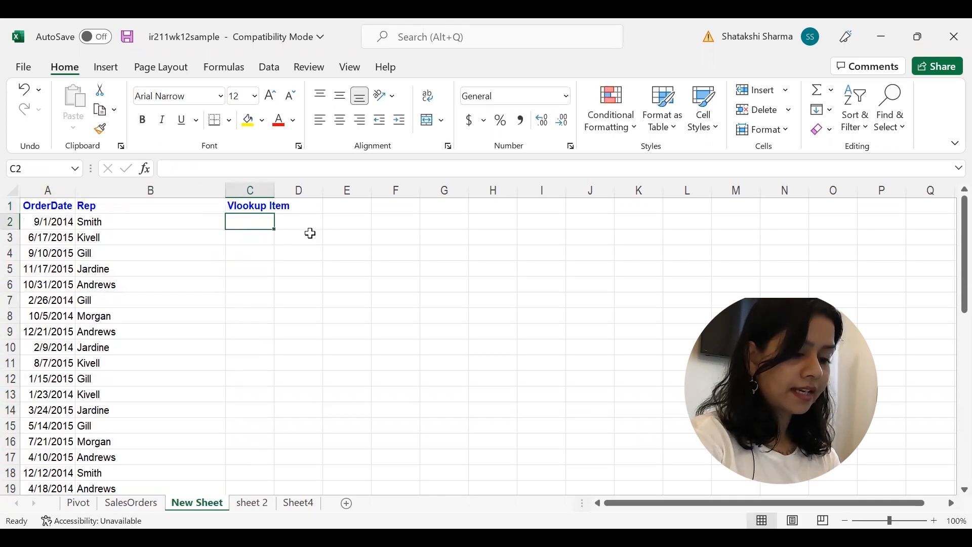
type("=")
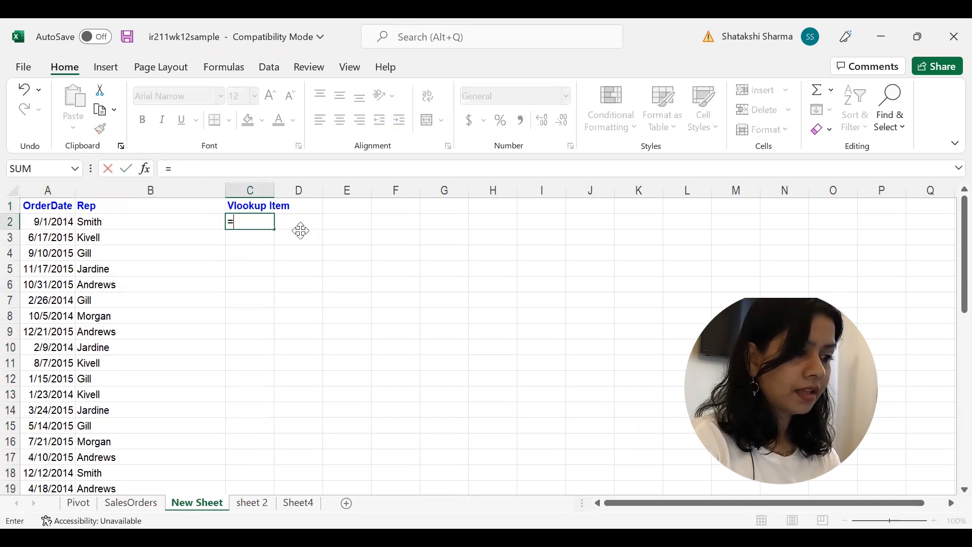
left_click(48, 221)
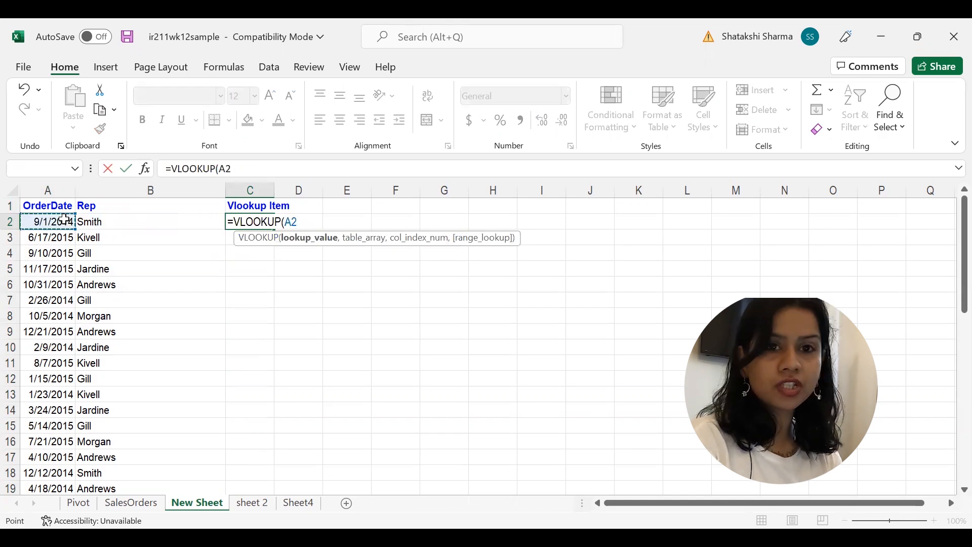
left_click_drag(47, 222, 47, 473)
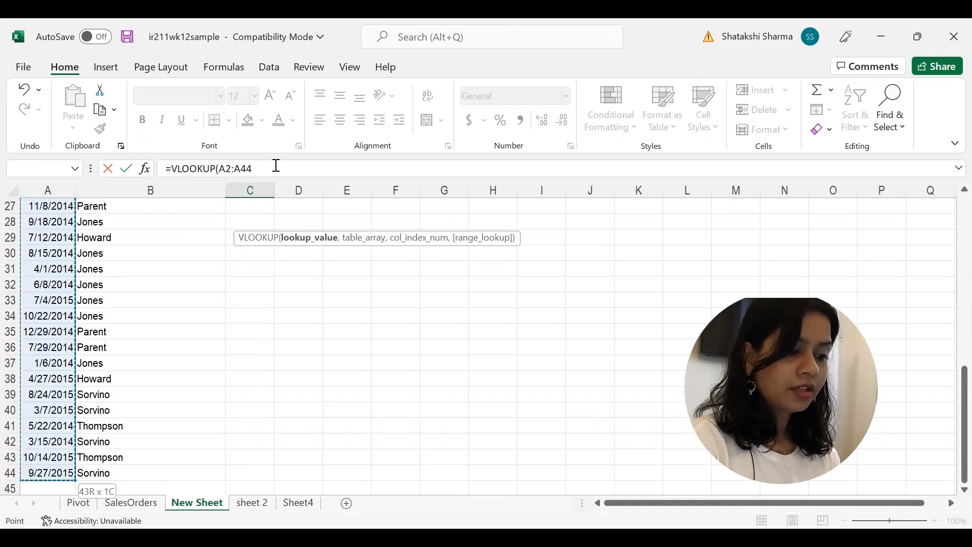
left_click(252, 503)
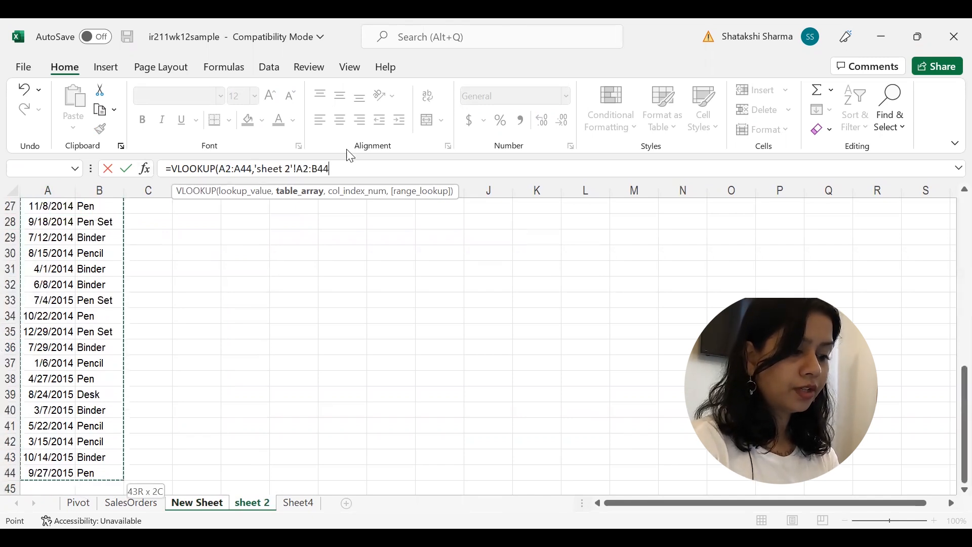
type(",2")
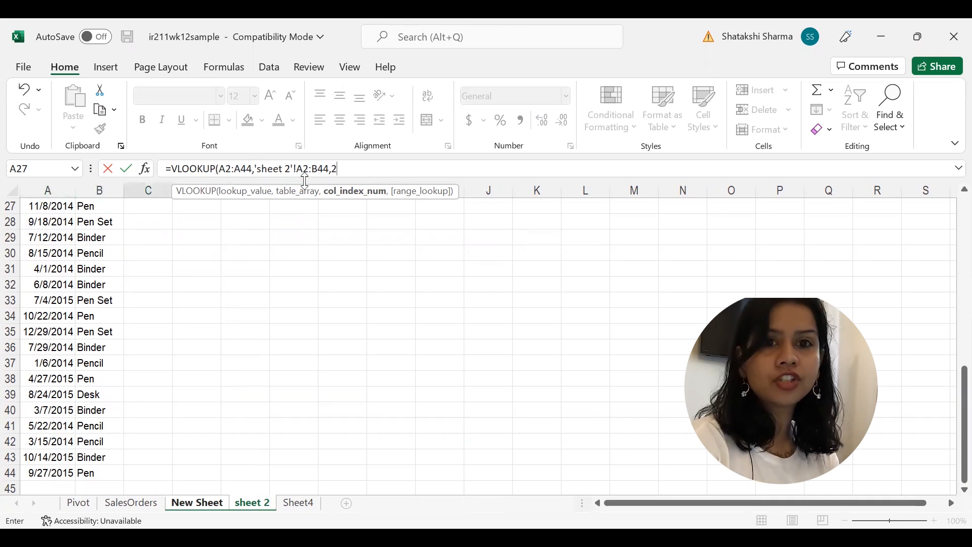
type(",0)")
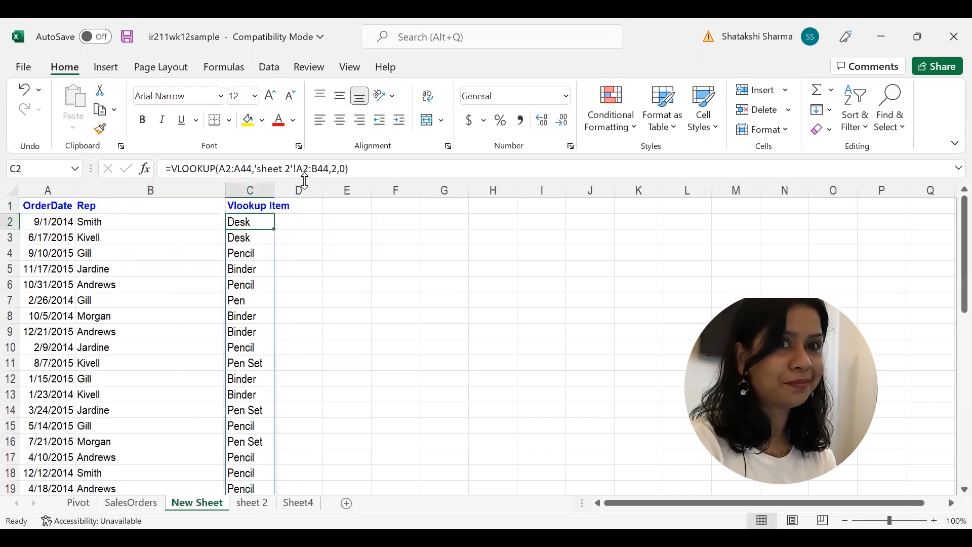
mouse_move(191, 410)
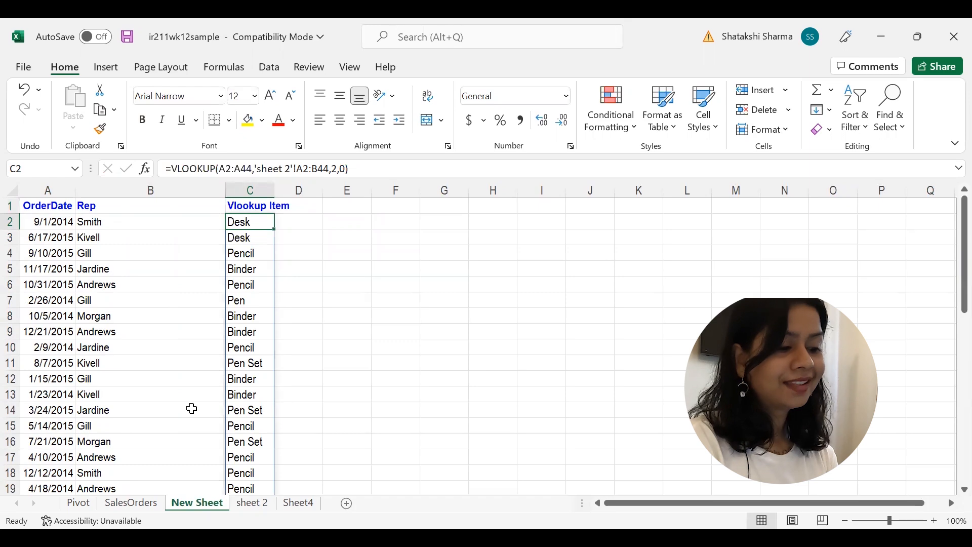
left_click(130, 502)
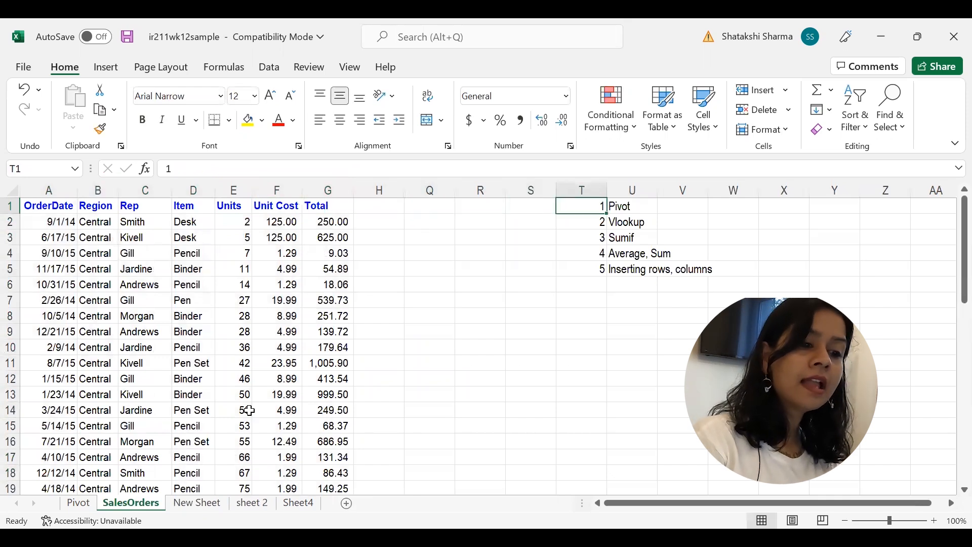
Step: Enter =SUMIF(D:D,"binder",G:G) in Q7 to total binder sales at 9,577.65
left_click(631, 222)
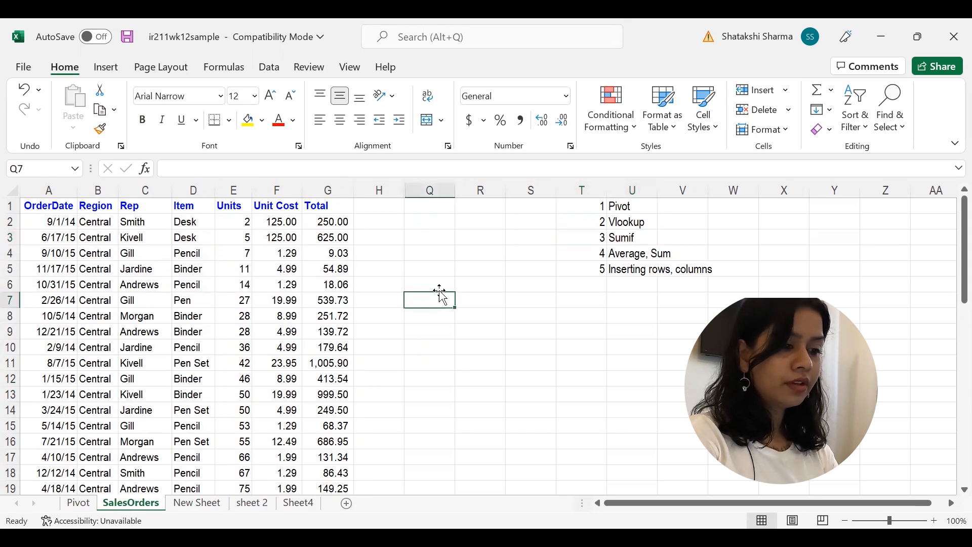
type("=")
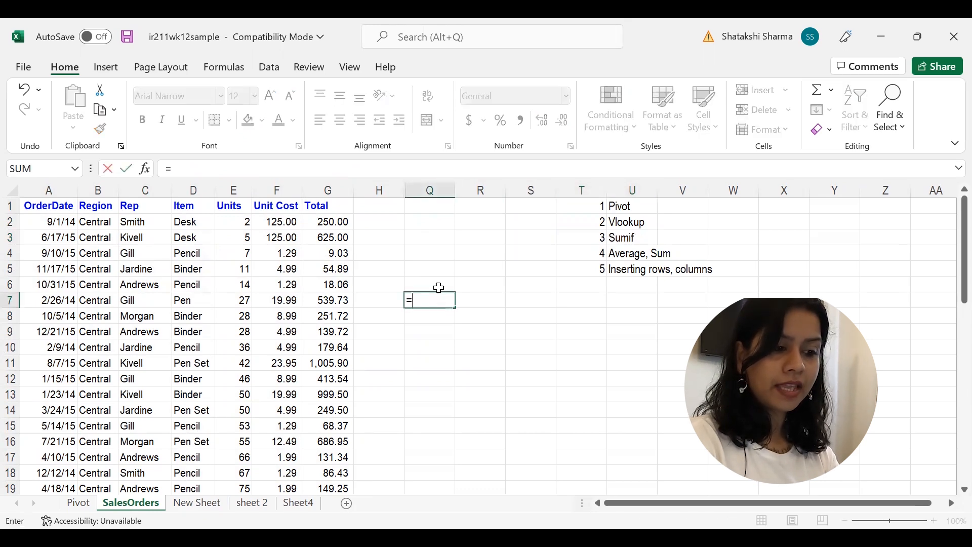
type("SUMIF(D:D")
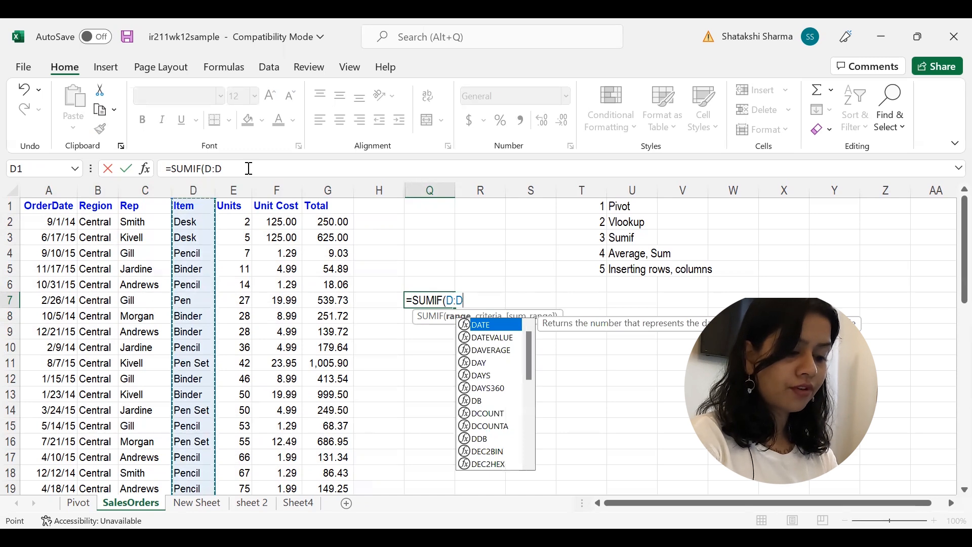
type(",\"binder")
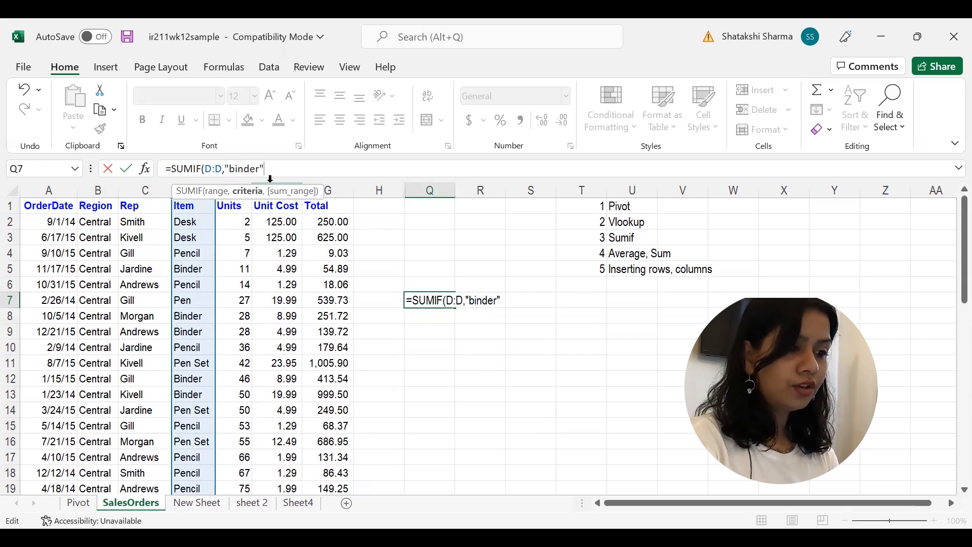
type(",")
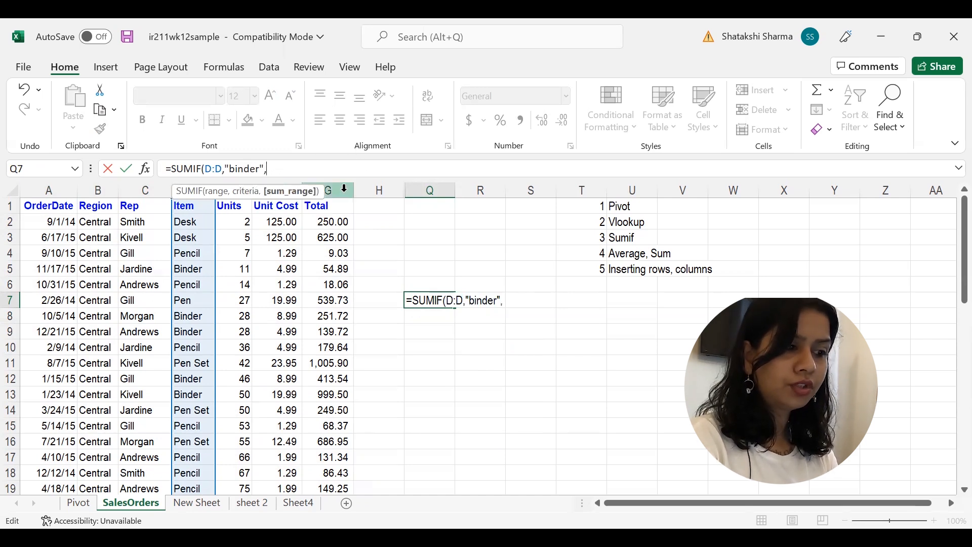
type("G:G")
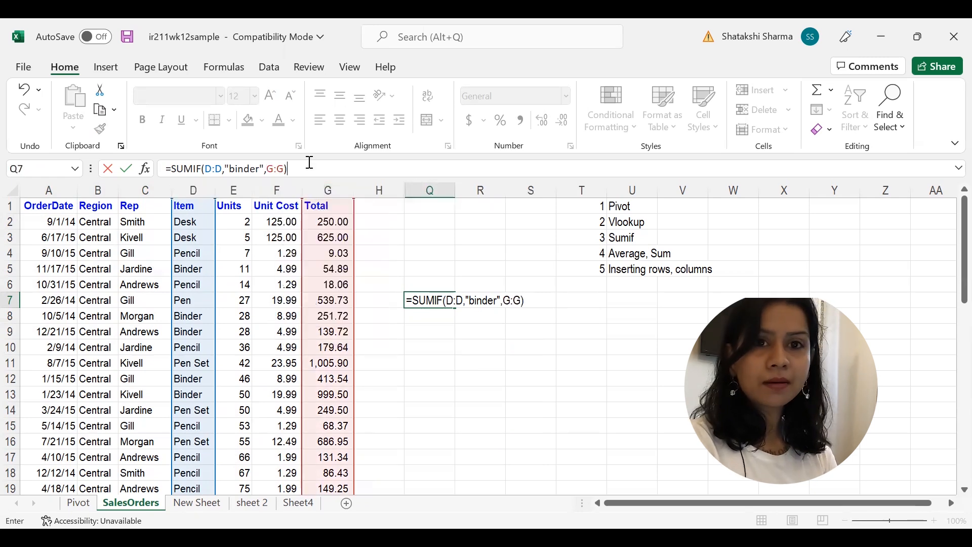
mouse_move(478, 232)
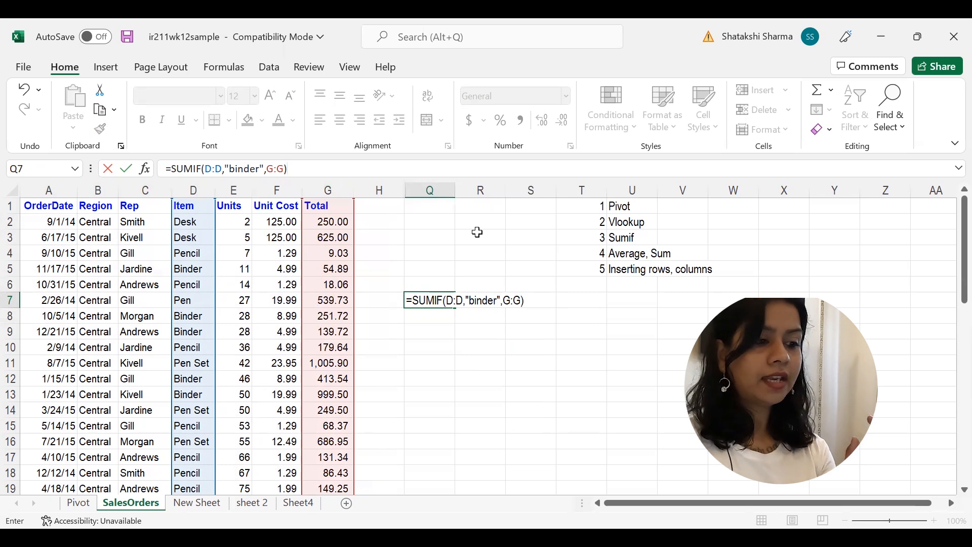
mouse_move(412, 312)
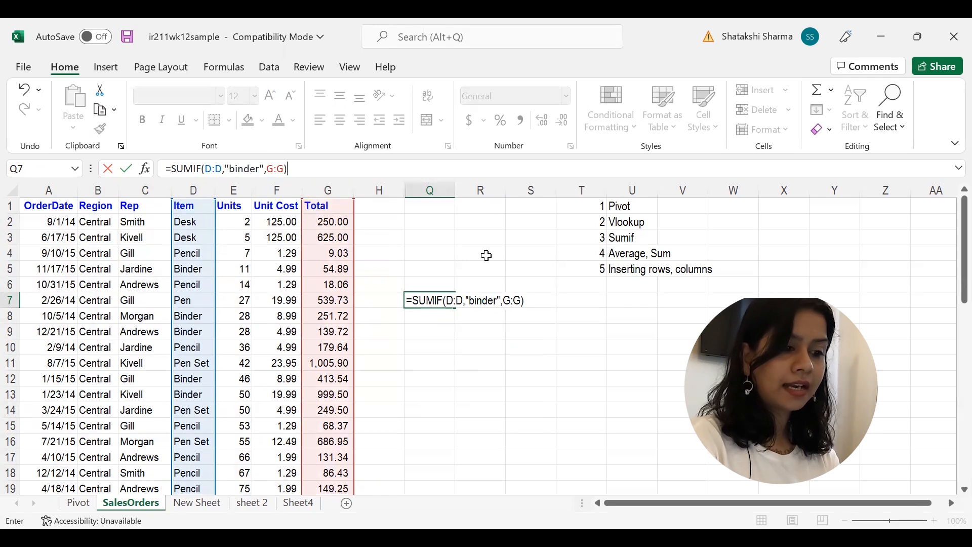
key("Enter")
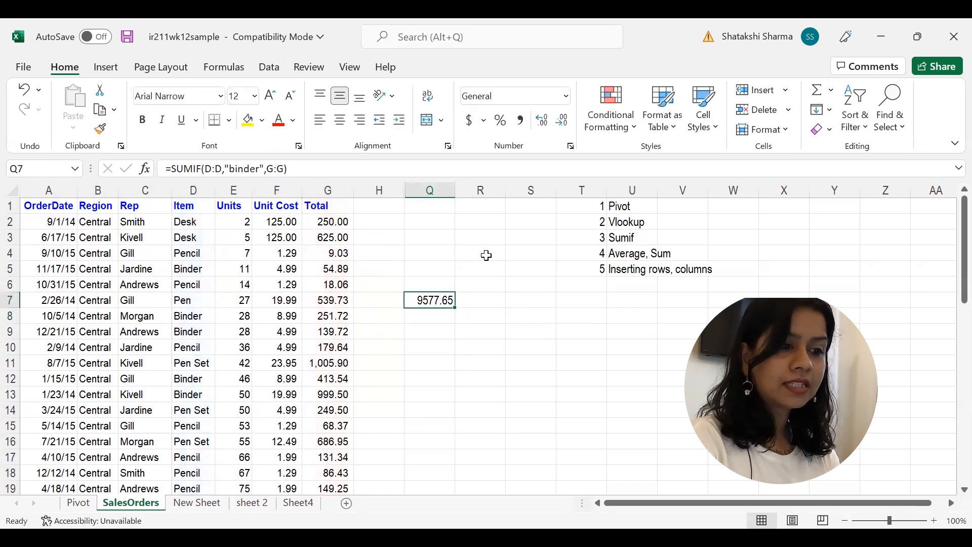
mouse_move(525, 135)
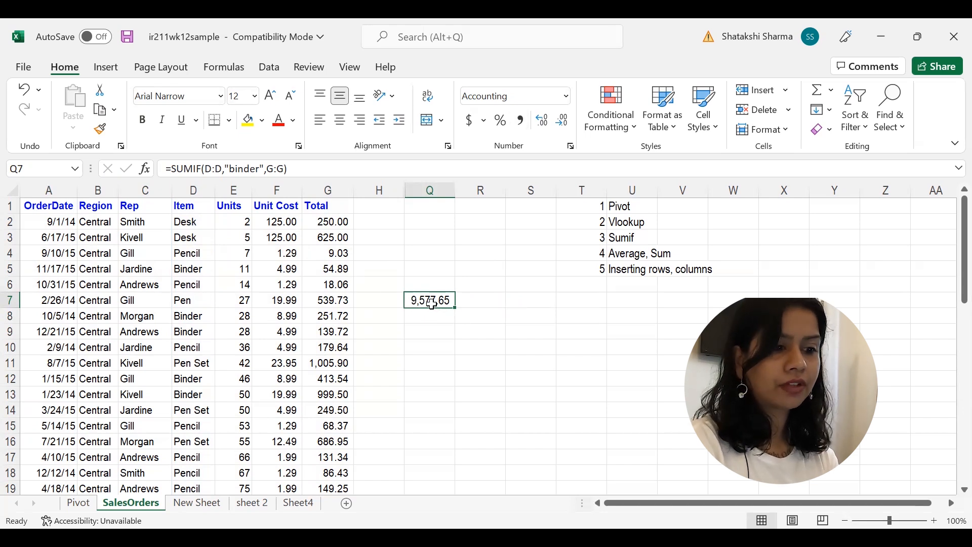
mouse_move(512, 287)
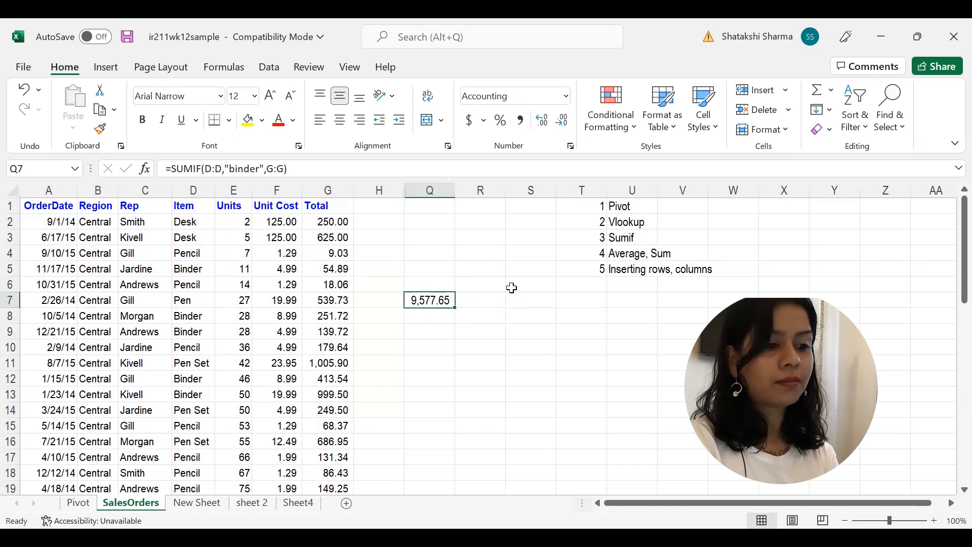
mouse_move(396, 290)
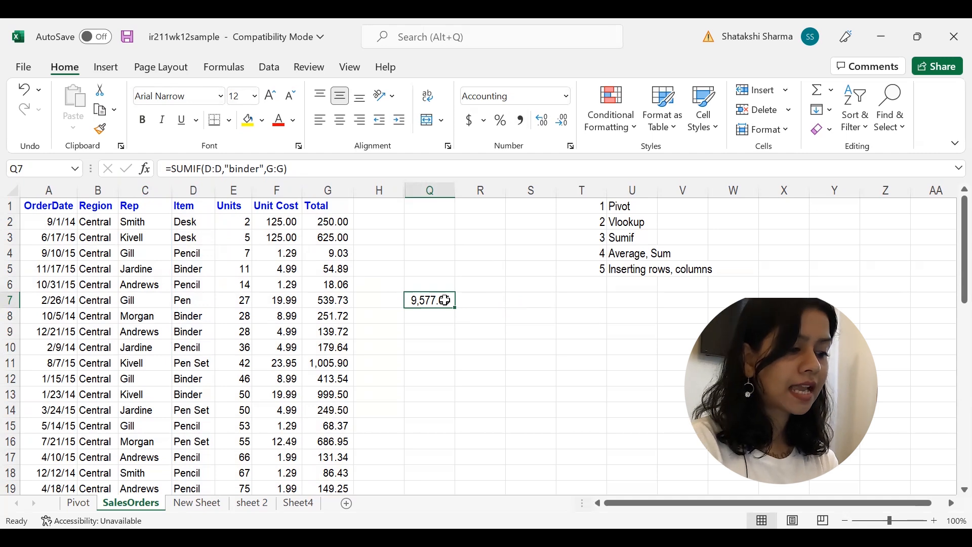
left_click(78, 502)
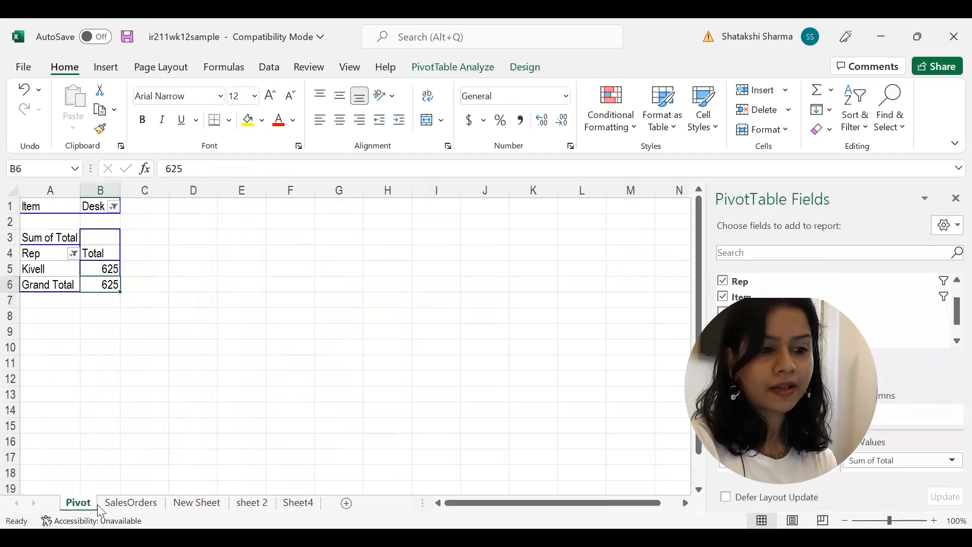
left_click(131, 503)
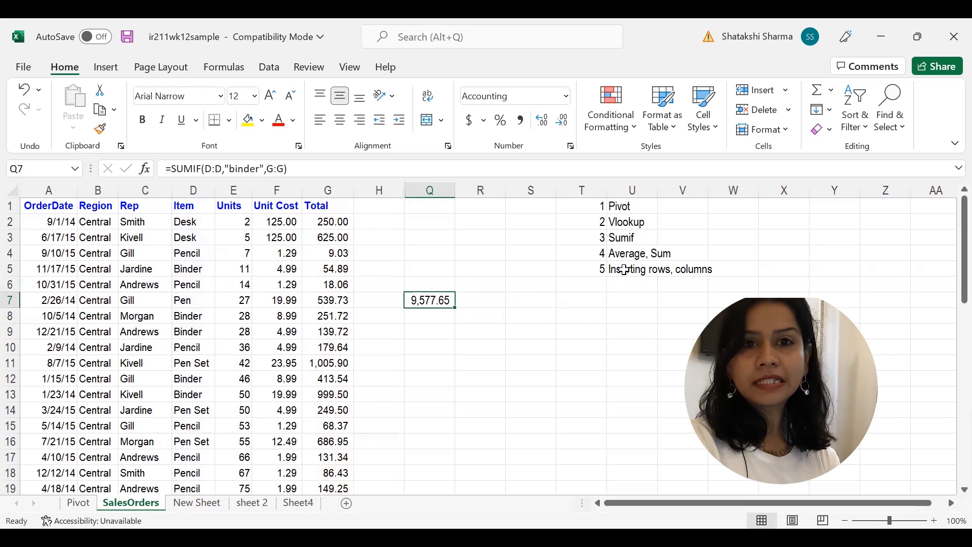
left_click(632, 253)
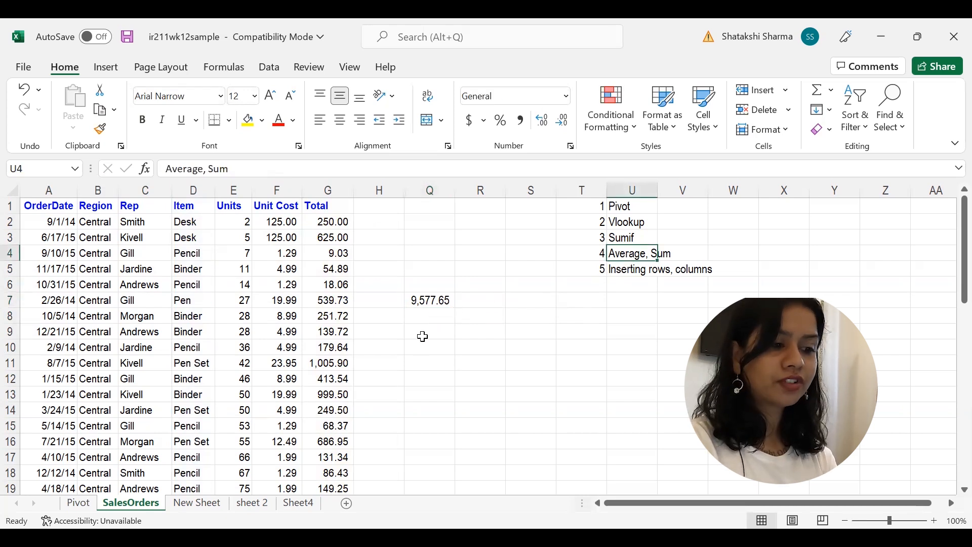
Step: Type the '<- aver' label next to the result cell
left_click(430, 301)
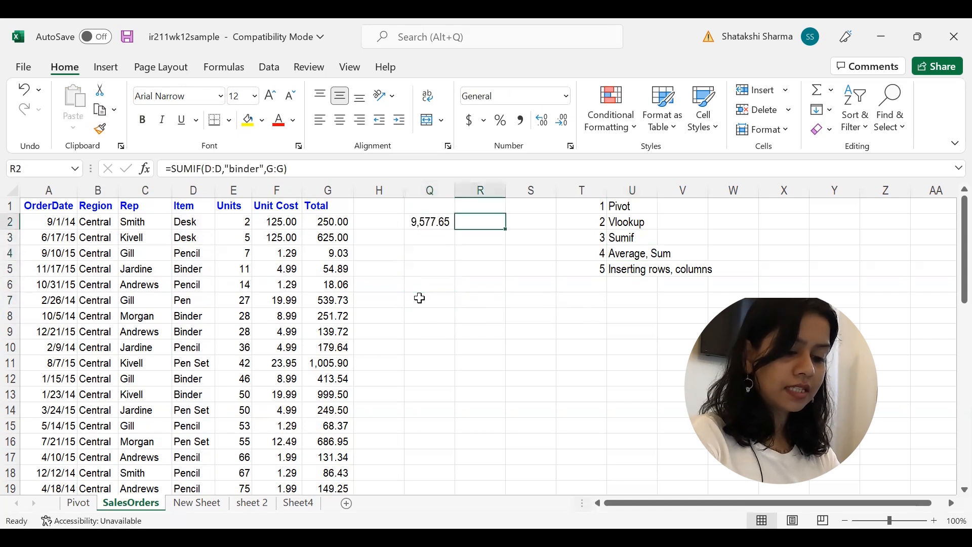
type("<- sumif")
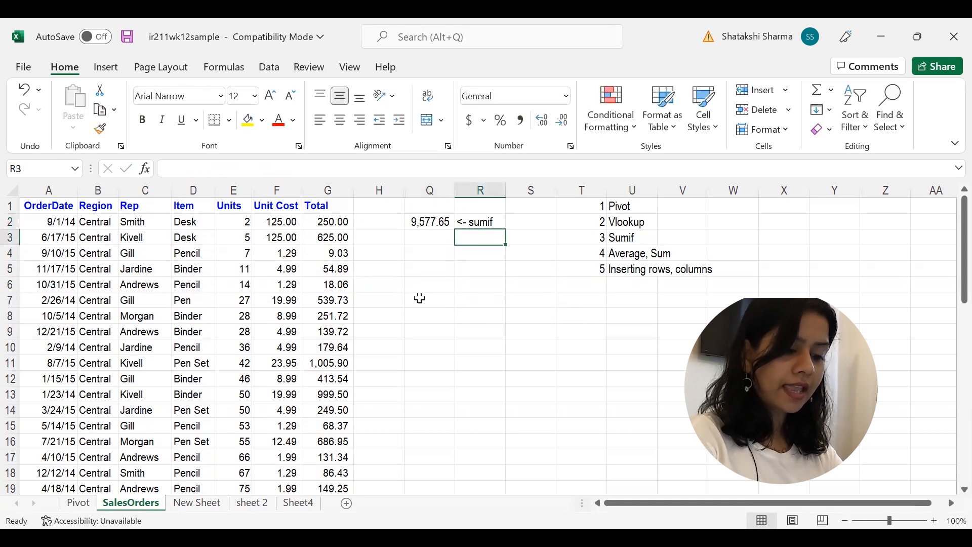
type("<- aver")
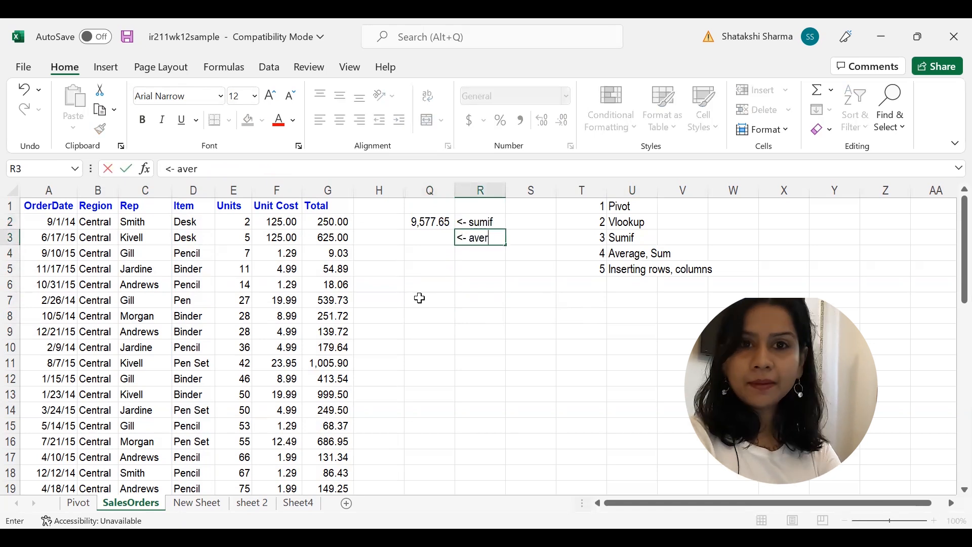
key("Enter")
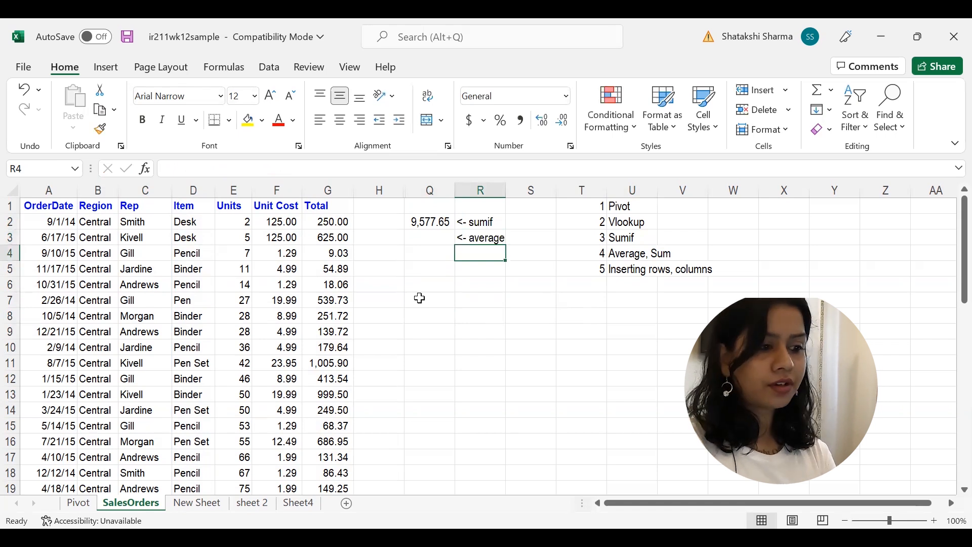
Step: Build the AVERAGE formula over the Unit Cost column in Q3, giving 20.31
left_click(429, 237)
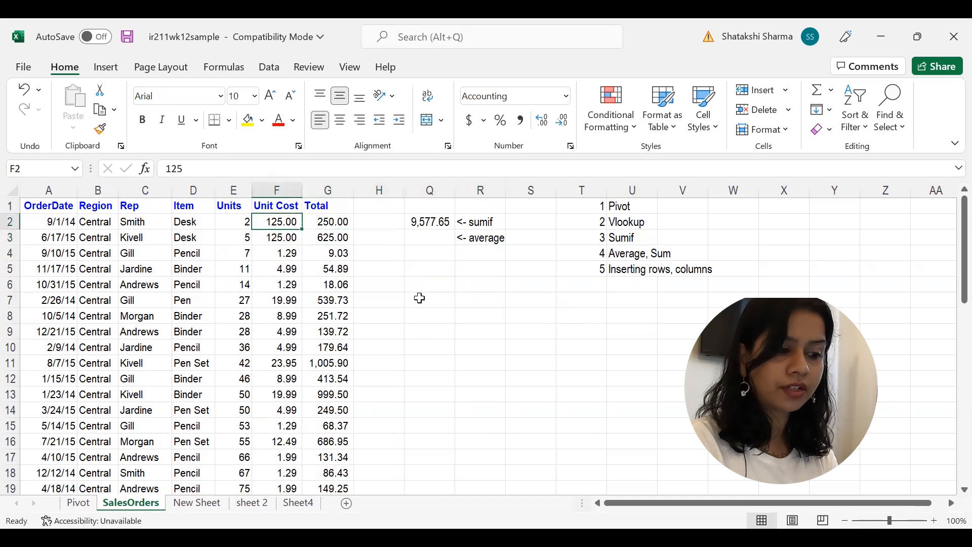
left_click(276, 205)
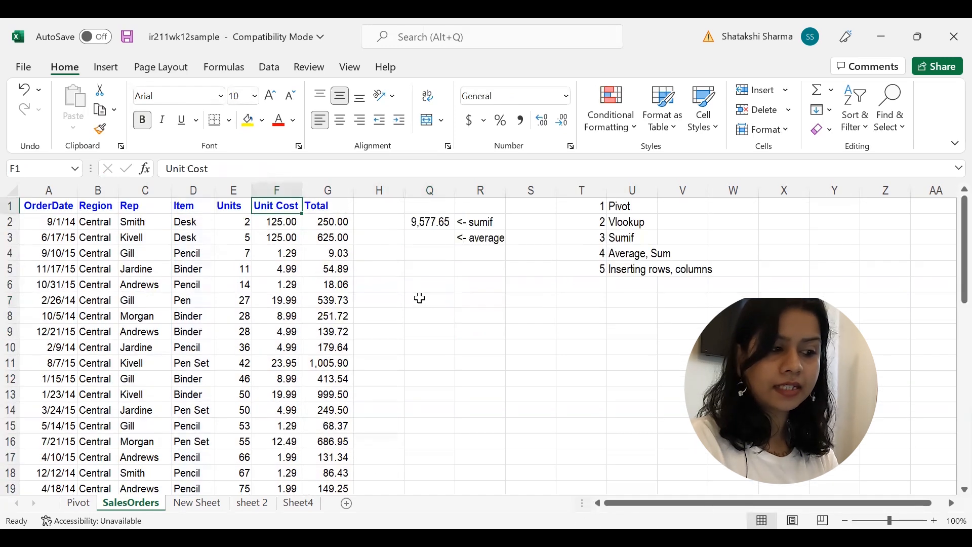
left_click(276, 237)
type("=")
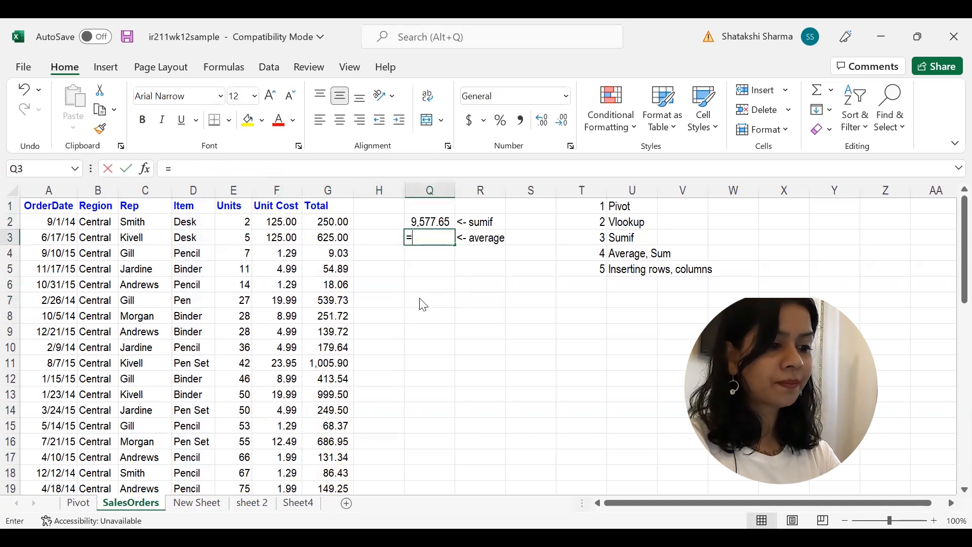
left_click(276, 222)
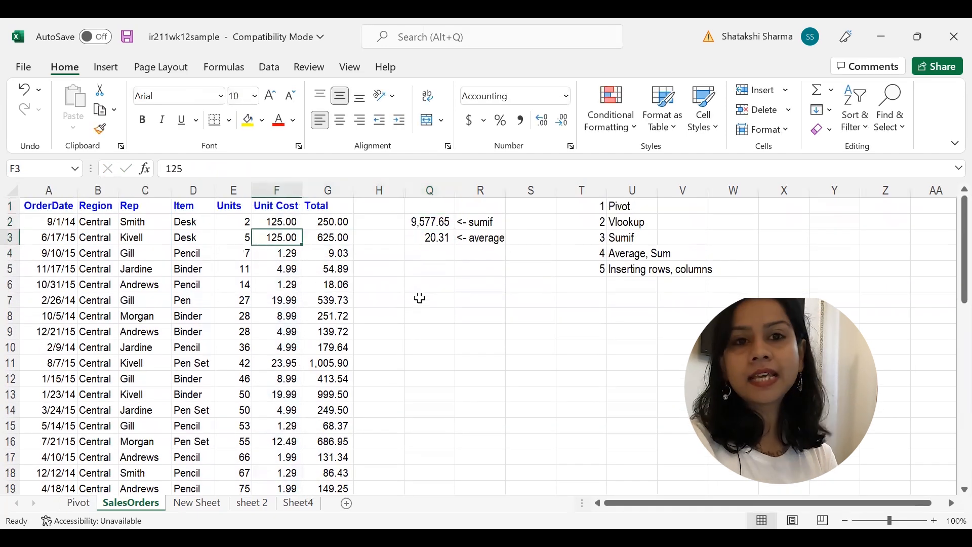
left_click(193, 285)
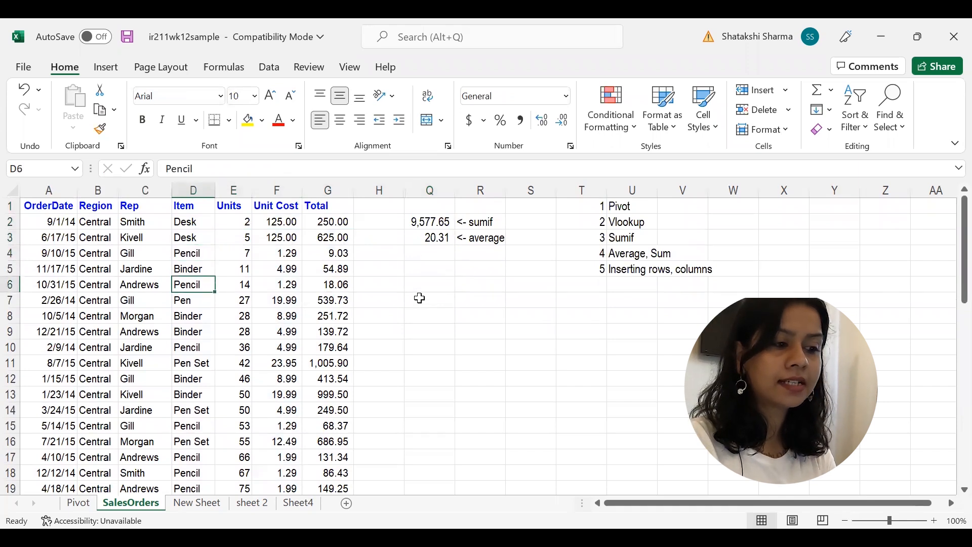
left_click(429, 237)
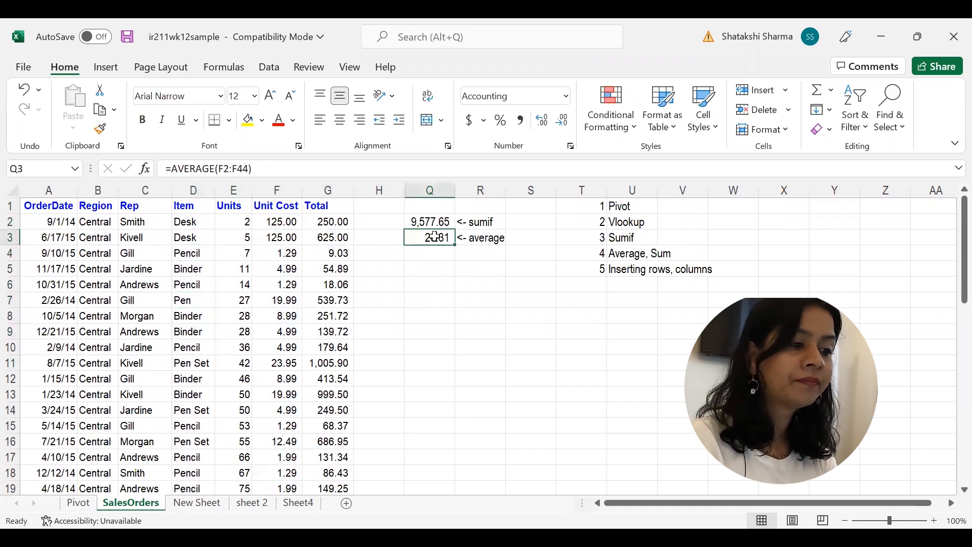
Step: Check the Units and Unit Cost values in rows 2, 4 and 5
left_click(430, 253)
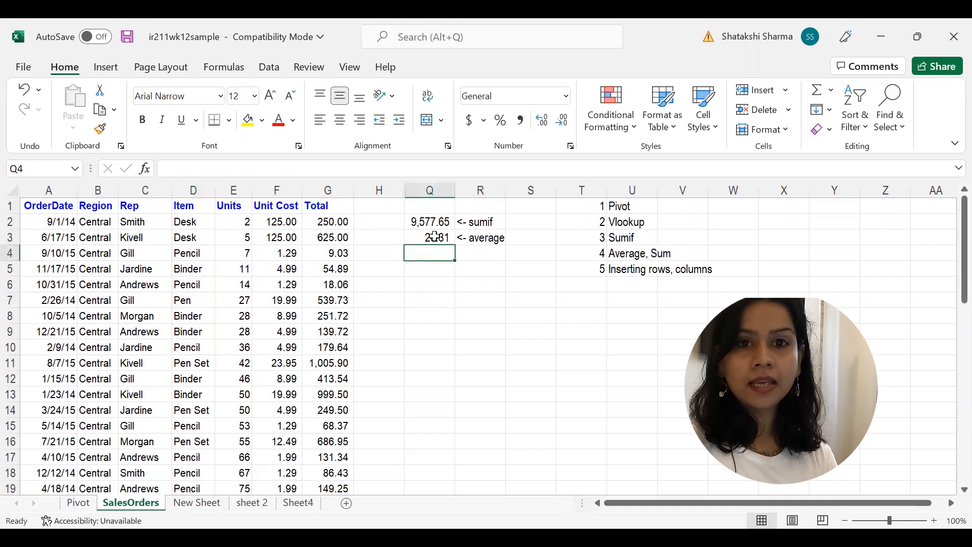
left_click(480, 254)
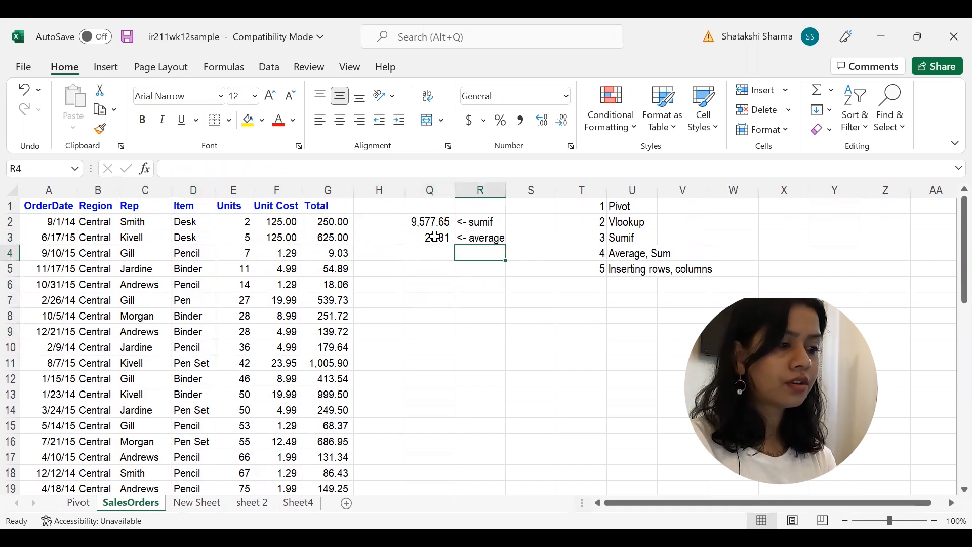
left_click(276, 253)
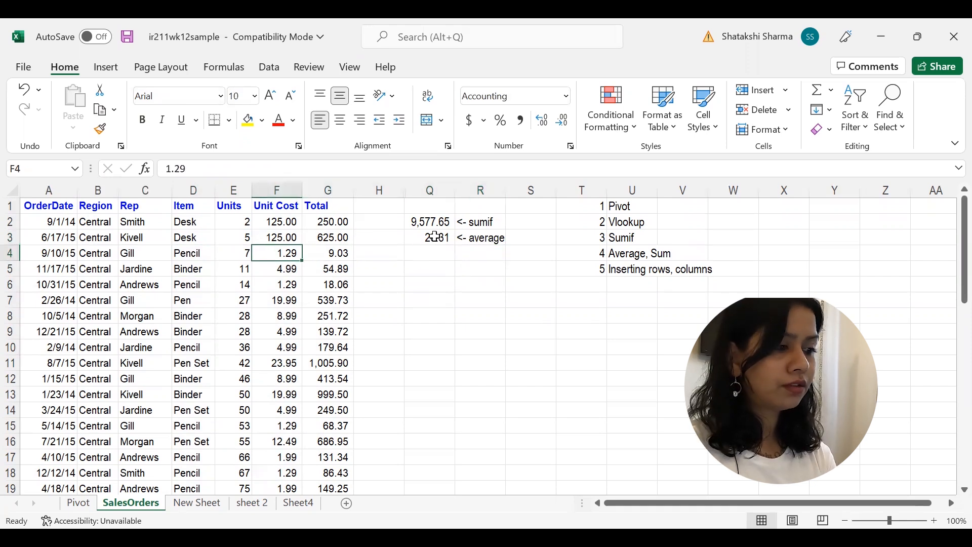
left_click(276, 268)
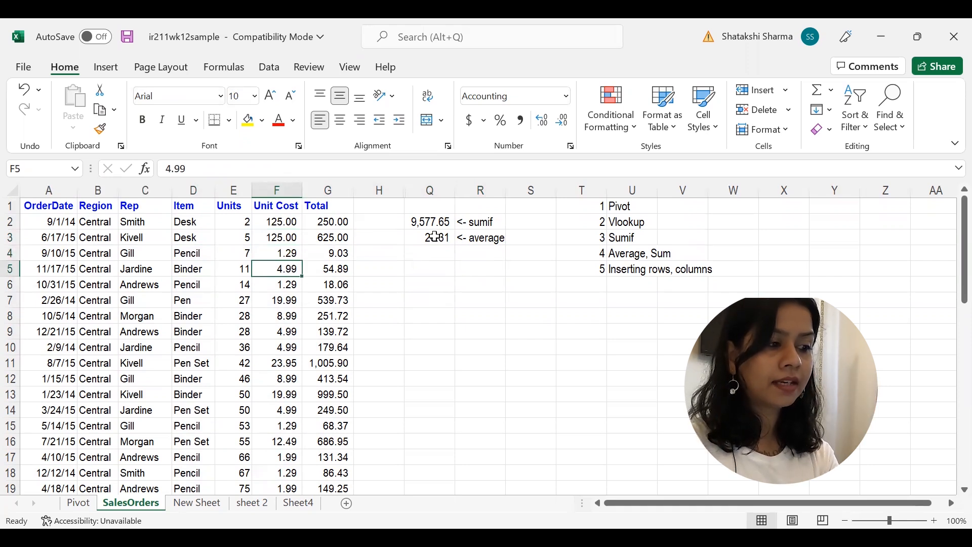
left_click(233, 269)
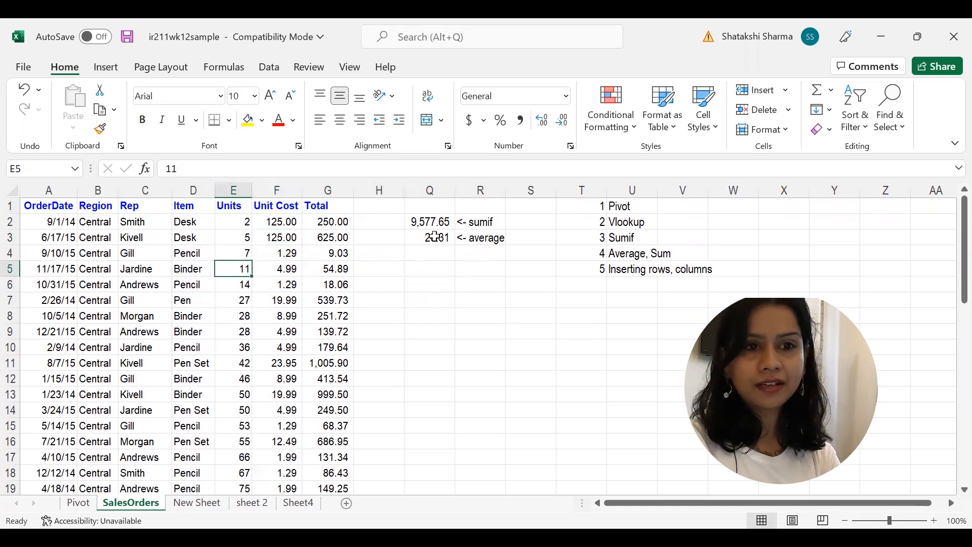
left_click(277, 253)
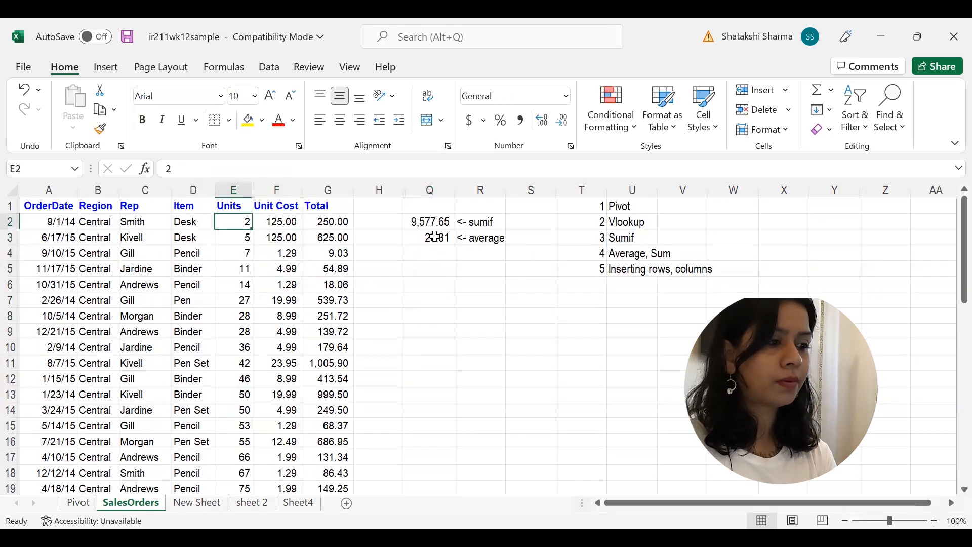
left_click(276, 222)
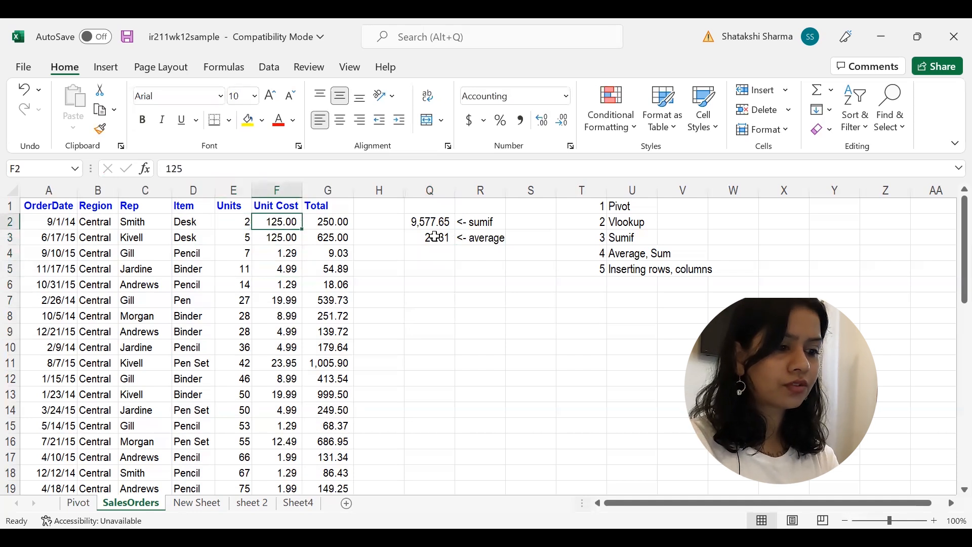
left_click(480, 253)
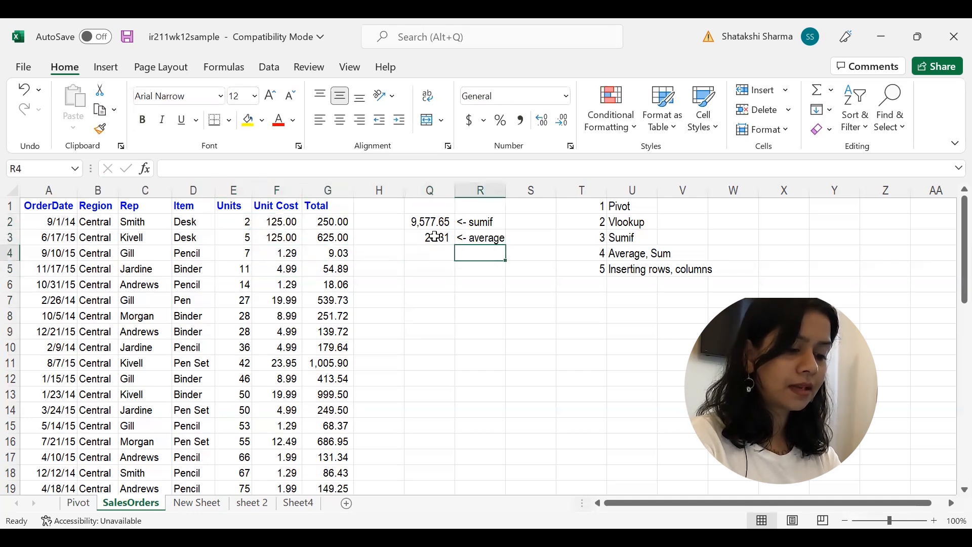
Step: Add the 2121 sum in Q4 with an '<- sum' label, and shade topics 1–4 light green
left_click(429, 253)
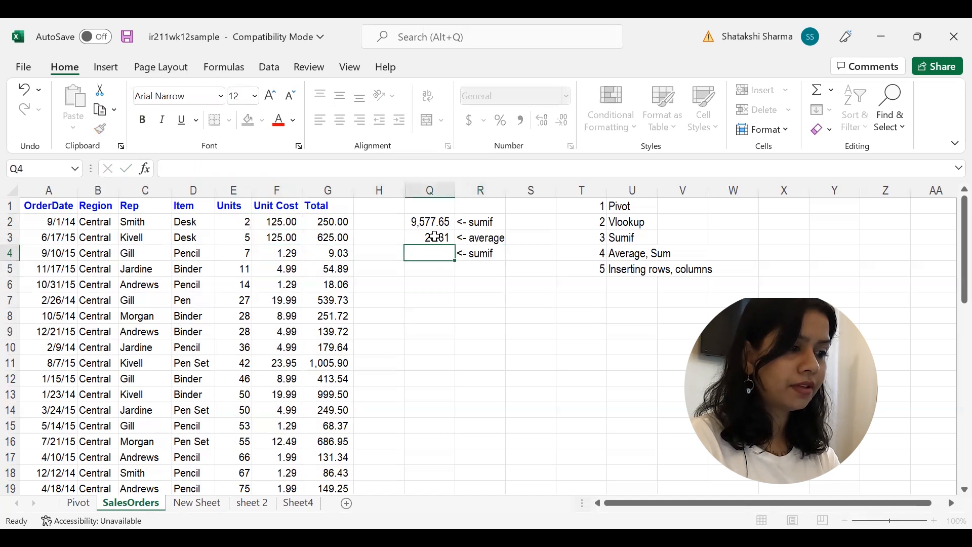
type("<- sum")
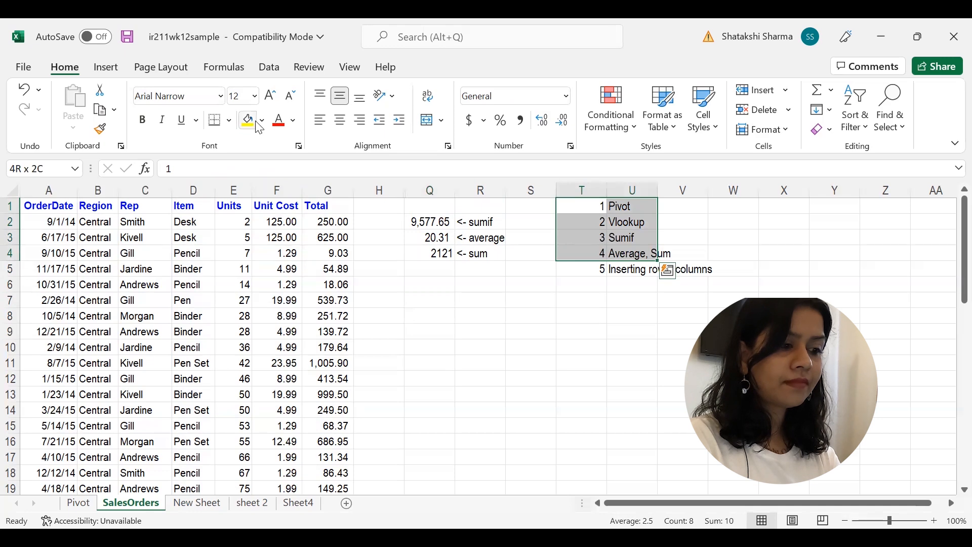
left_click(264, 120)
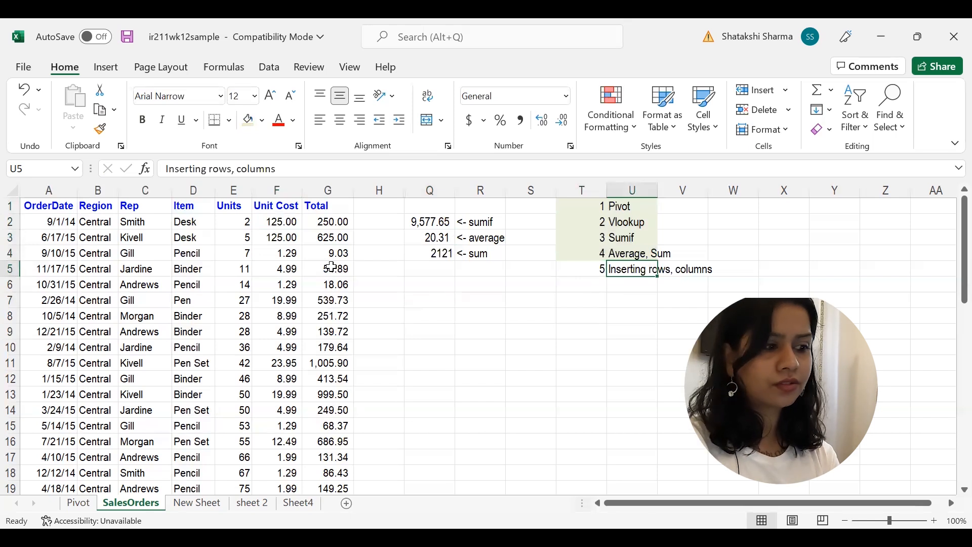
Step: Inspect the Total formulas in G4 and G6, select column G, then select row 10 (Pencil)
left_click(328, 254)
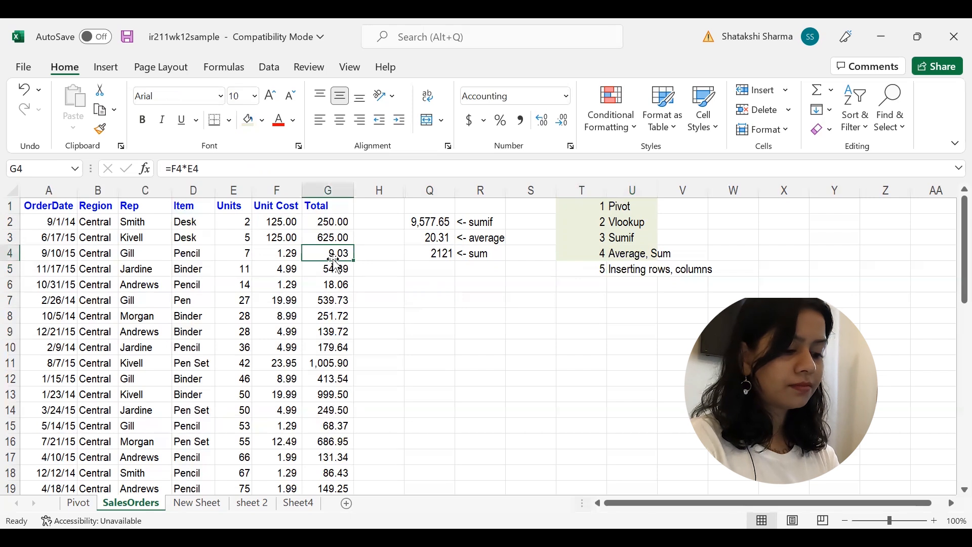
left_click(327, 190)
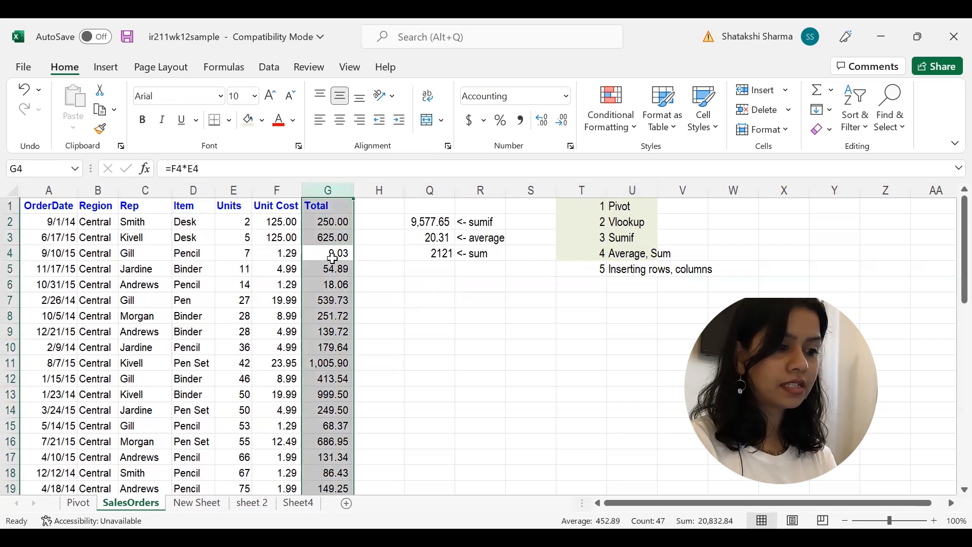
left_click(327, 285)
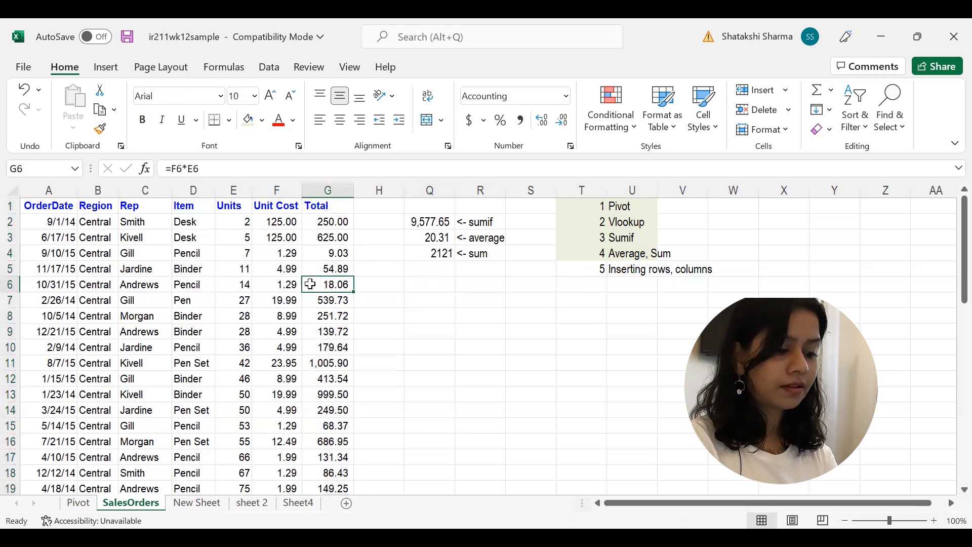
key("Ctrl+Space")
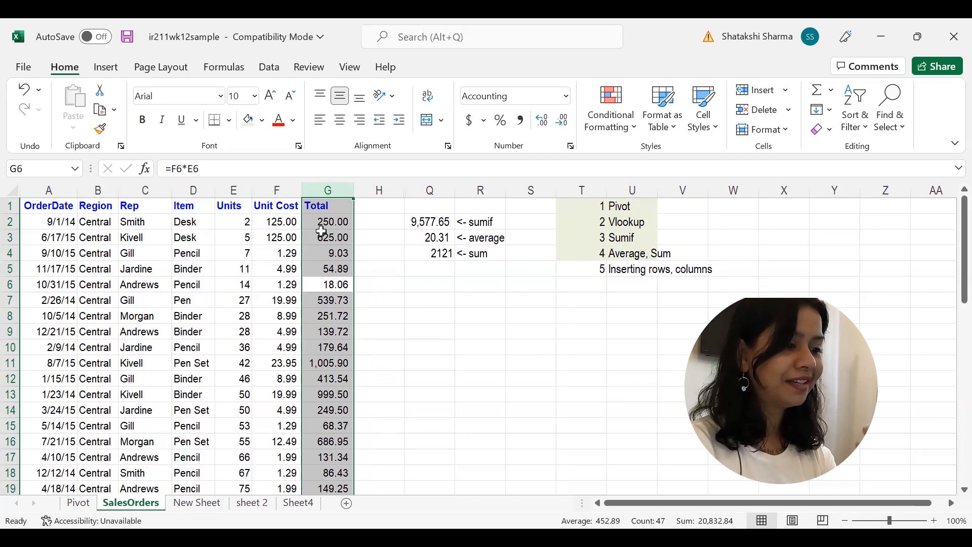
left_click(189, 347)
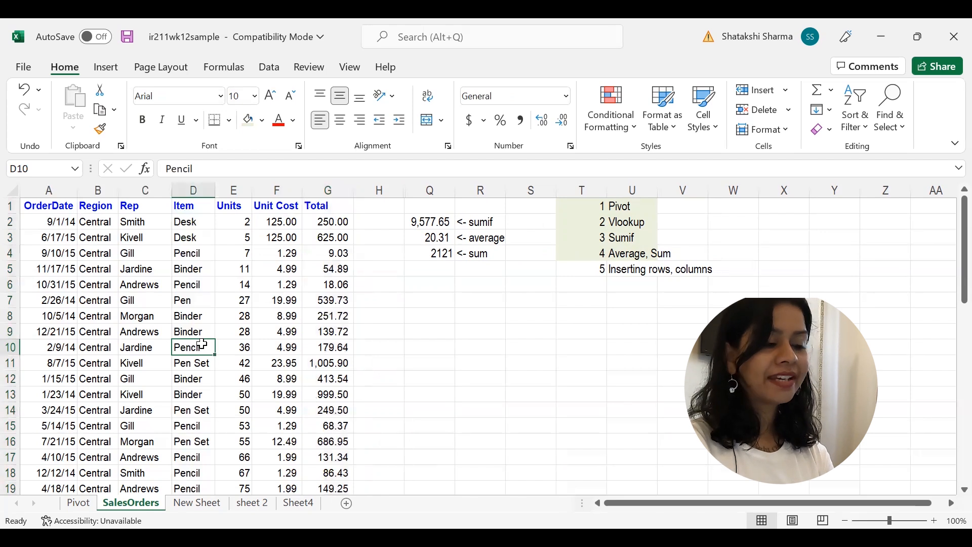
left_click(48, 347)
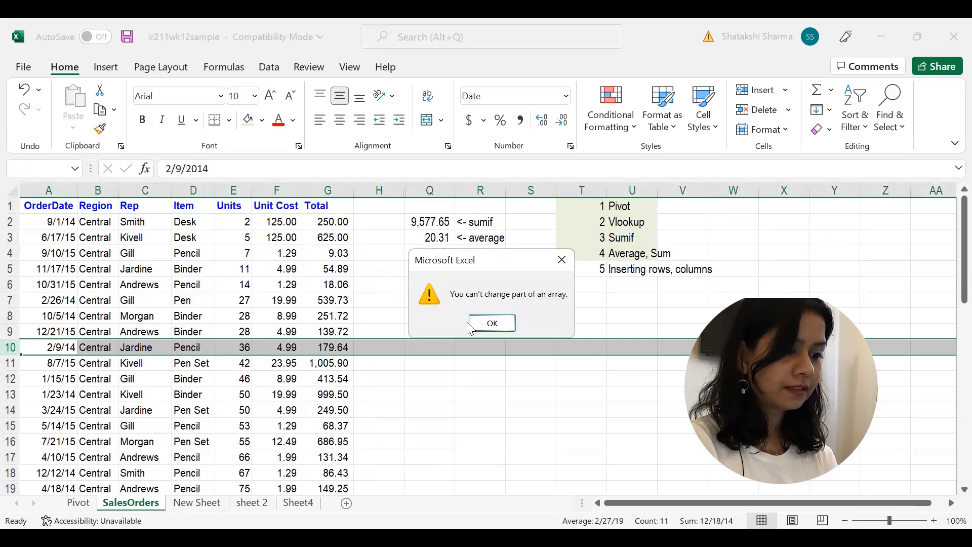
Step: Dismiss the array warning, attempt inserting a row above row 12, and dismiss the warning again
left_click(492, 323)
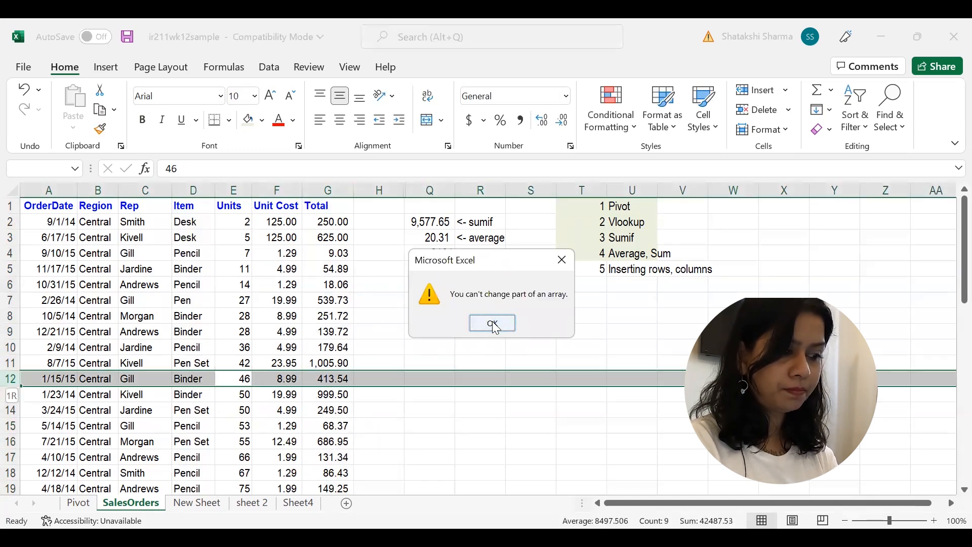
left_click(492, 323)
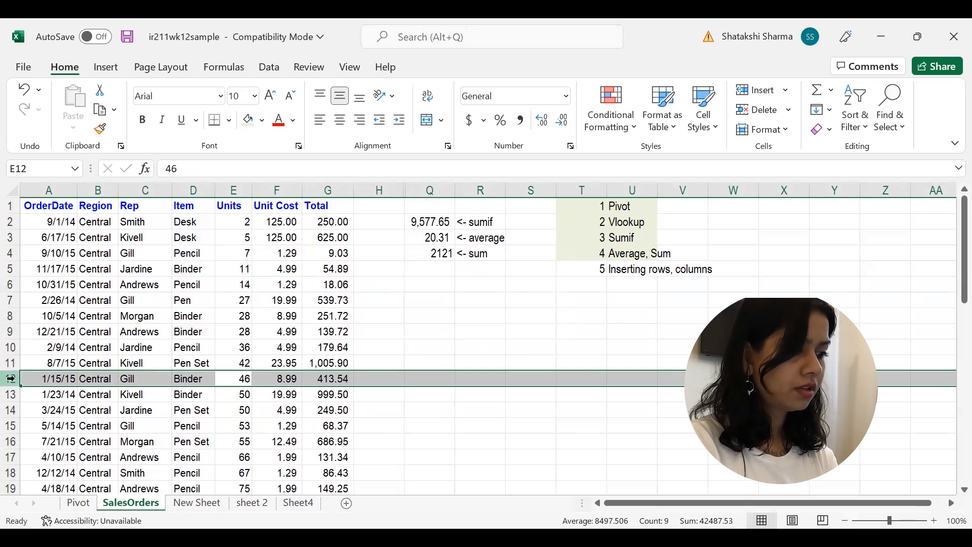
right_click(51, 379)
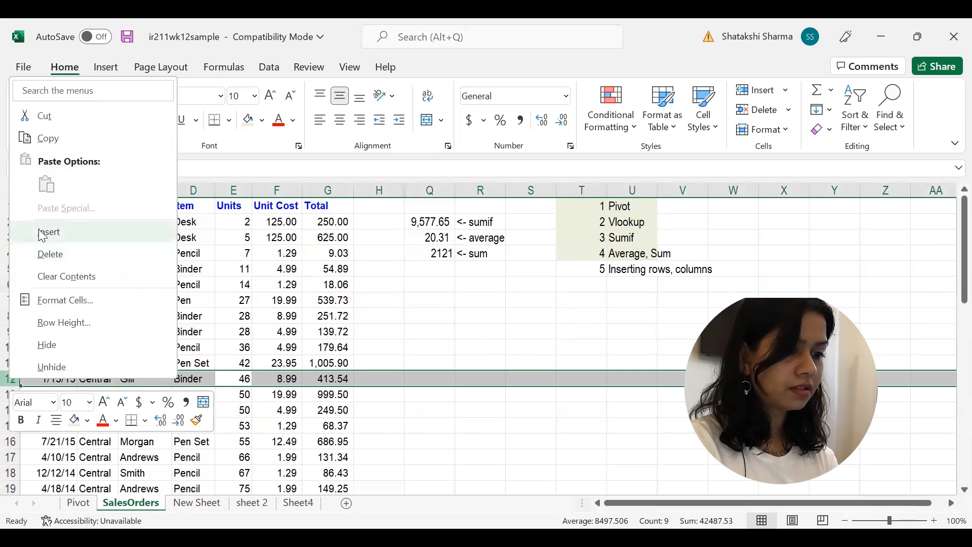
left_click(50, 232)
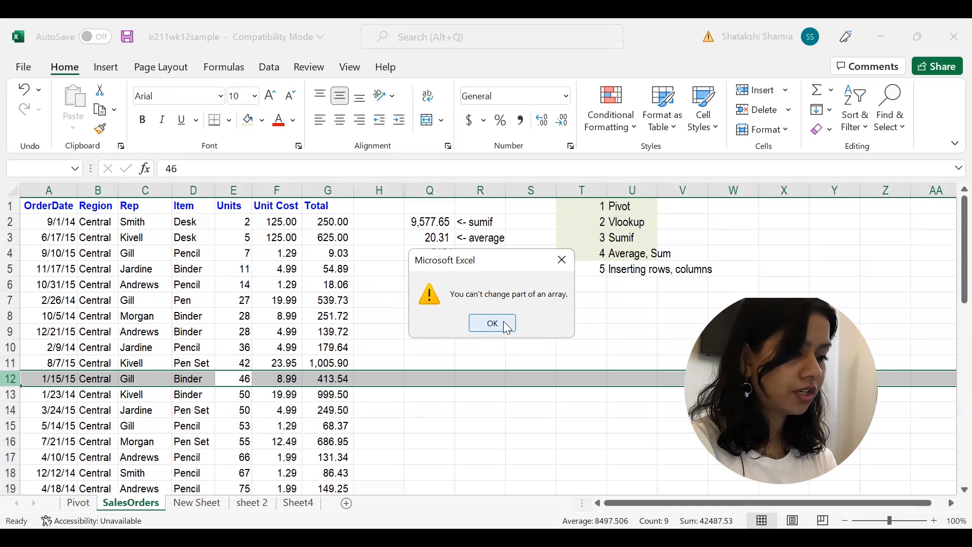
left_click(492, 323)
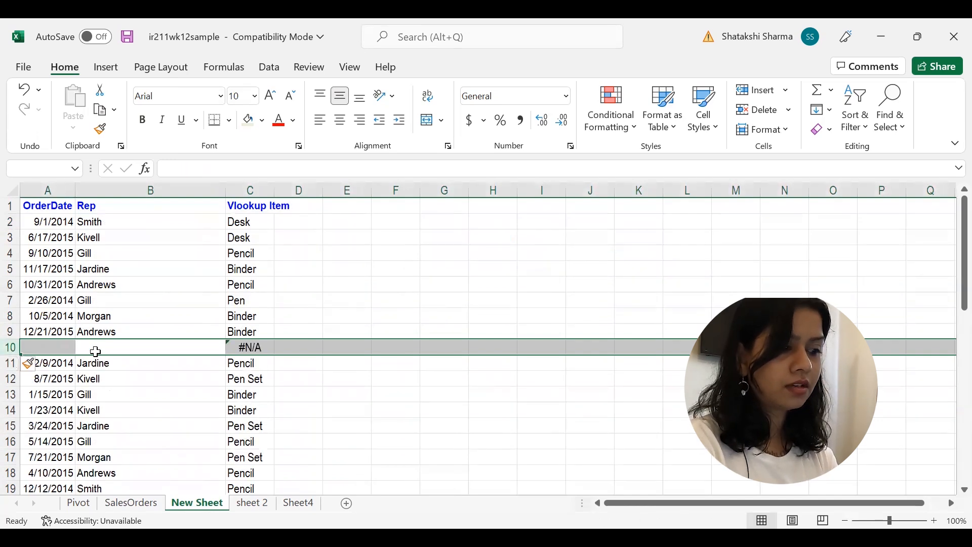
Step: Undo the blank row 10 insertion on New Sheet and return to SalesOrders
left_click(96, 347)
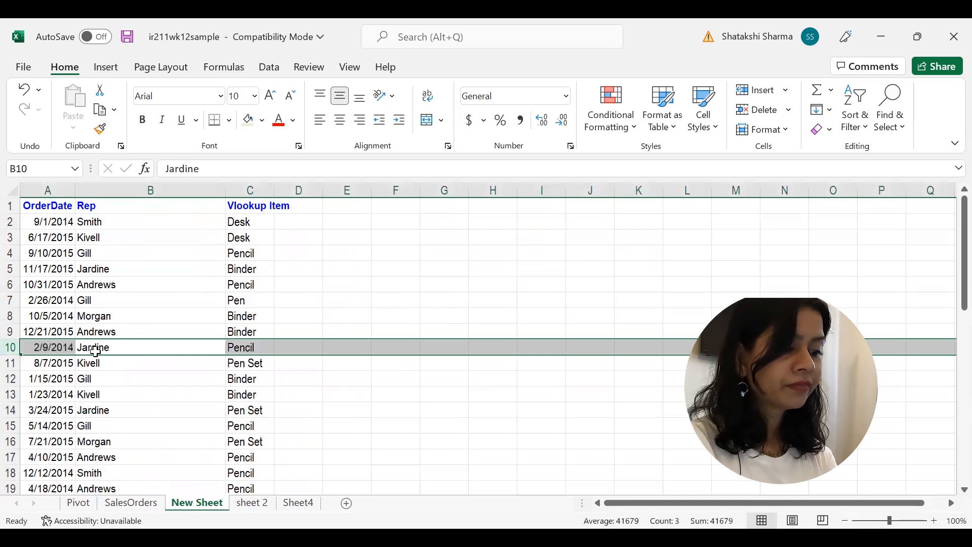
left_click(130, 502)
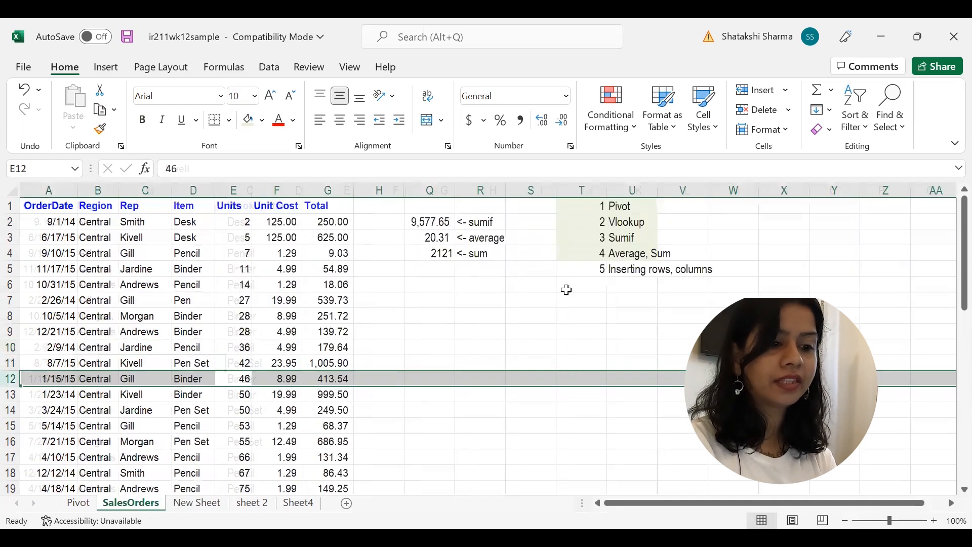